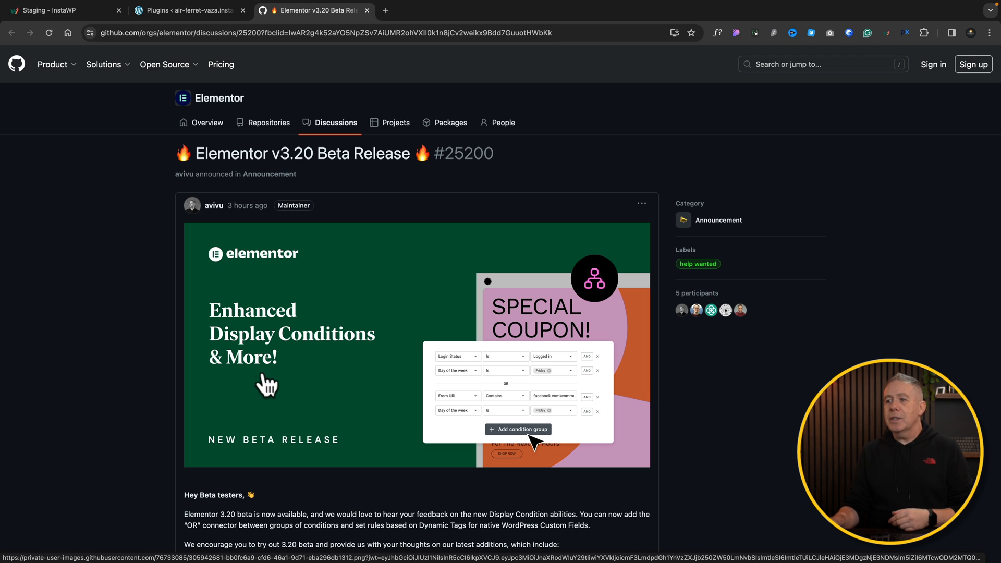
mouse_move(296, 373)
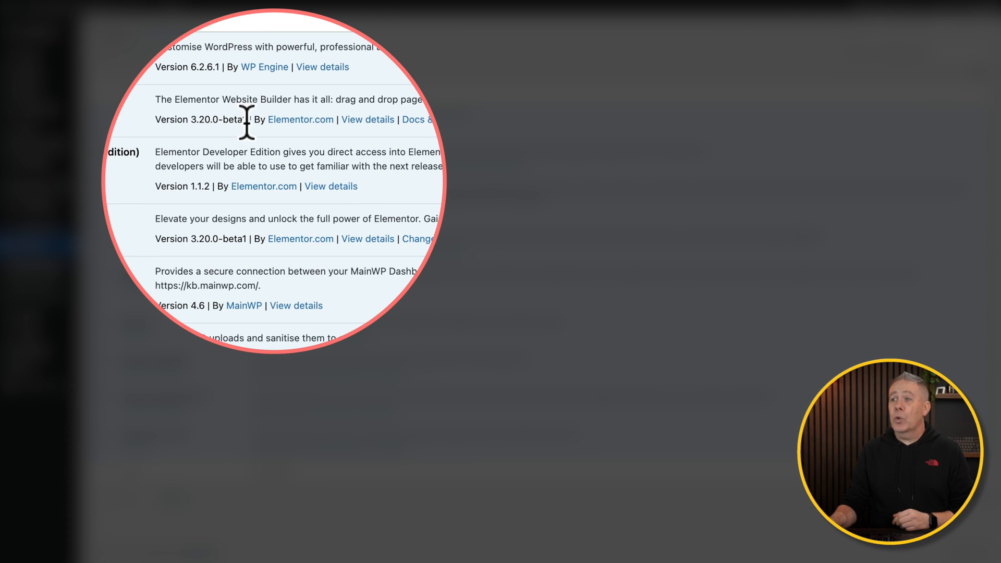
Step: Select the Salary text widget in the job loop template and reach its Advanced settings
double_click(238, 119)
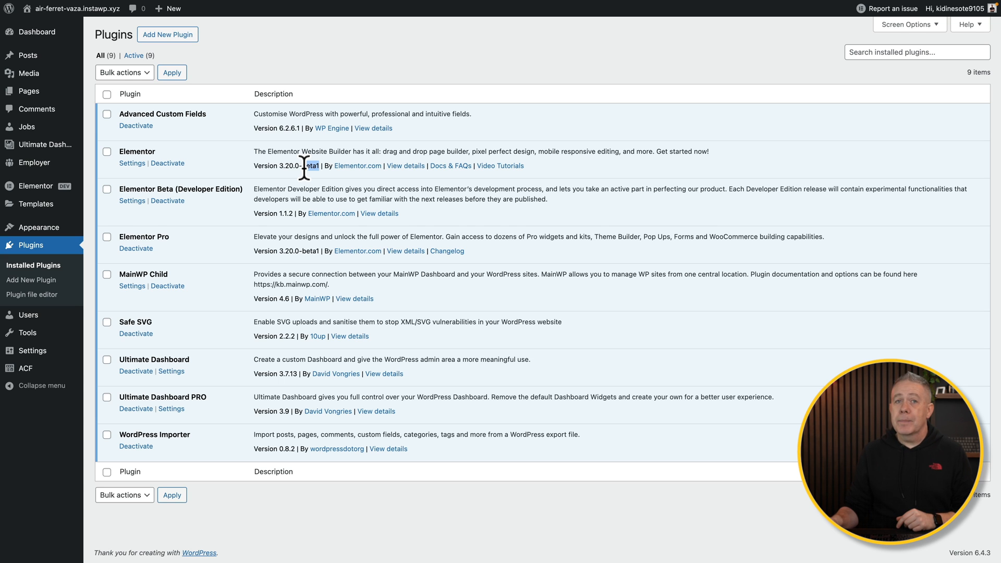
mouse_move(177, 273)
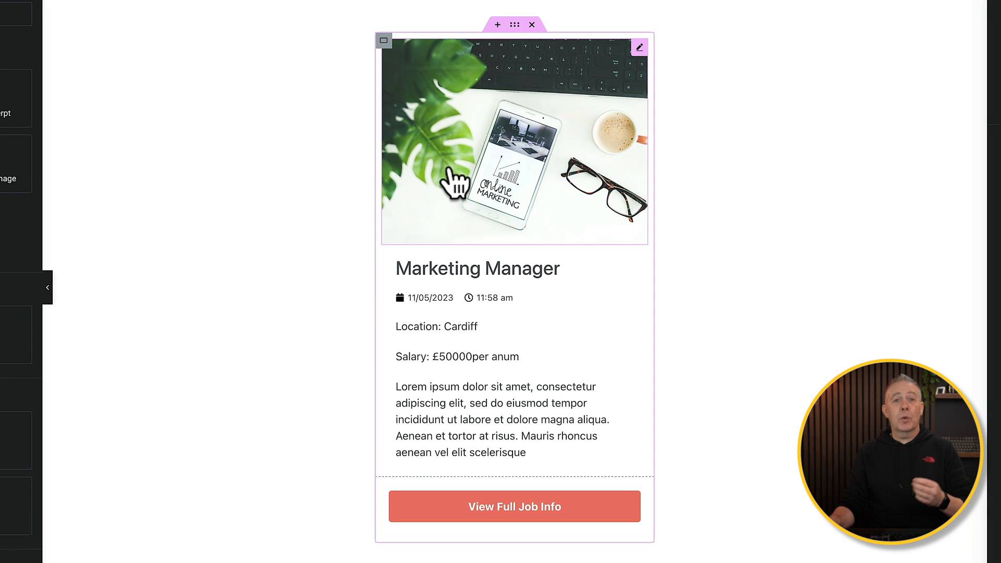
mouse_move(510, 149)
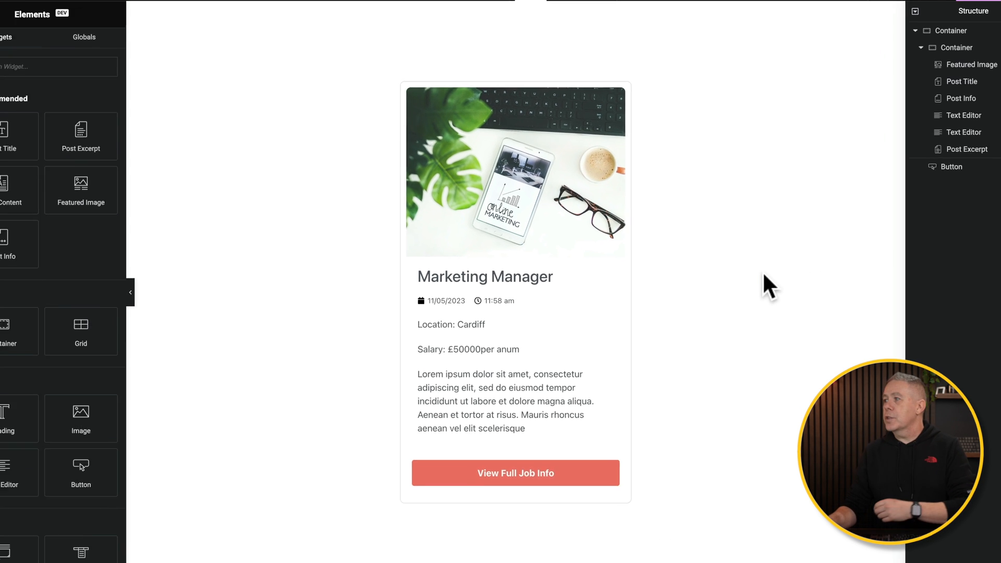
click(468, 346)
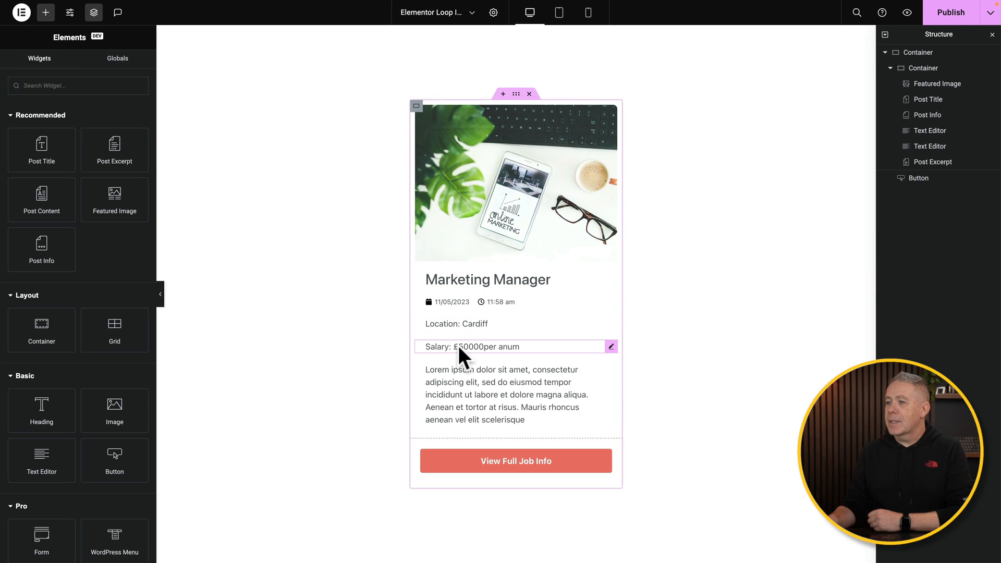
click(125, 63)
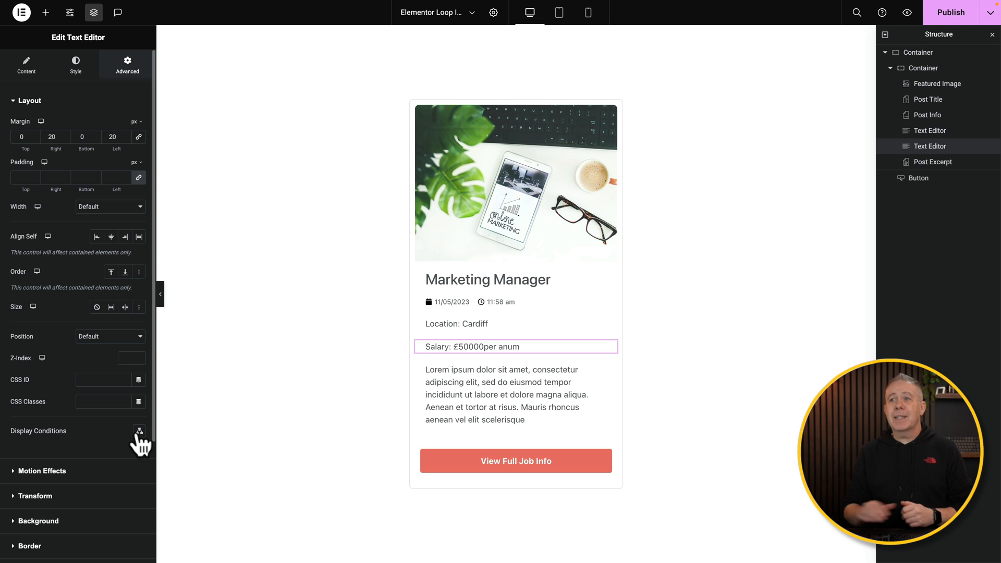
mouse_move(110, 237)
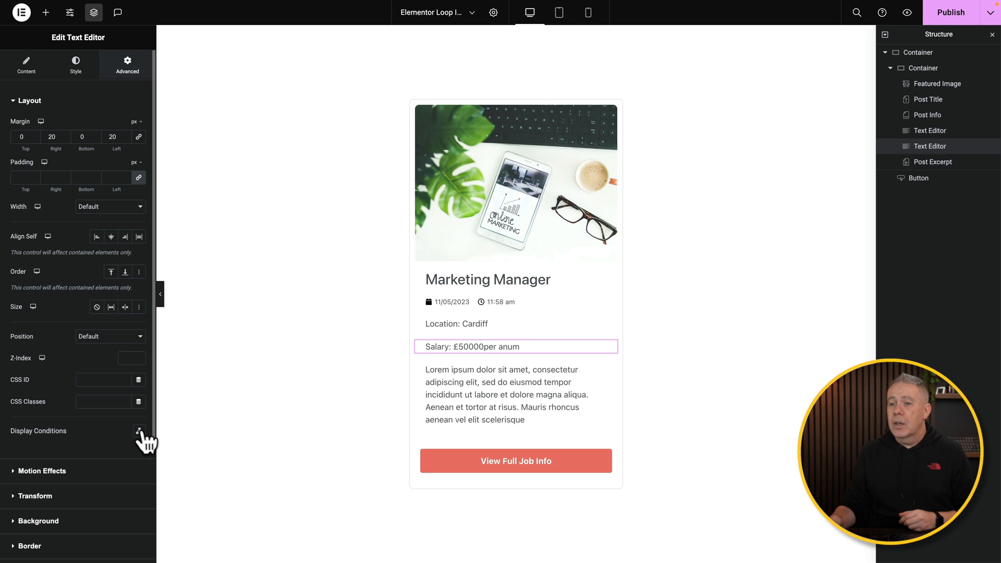
Step: Add a first display condition to the salary text, based on Dynamic Tags
click(139, 430)
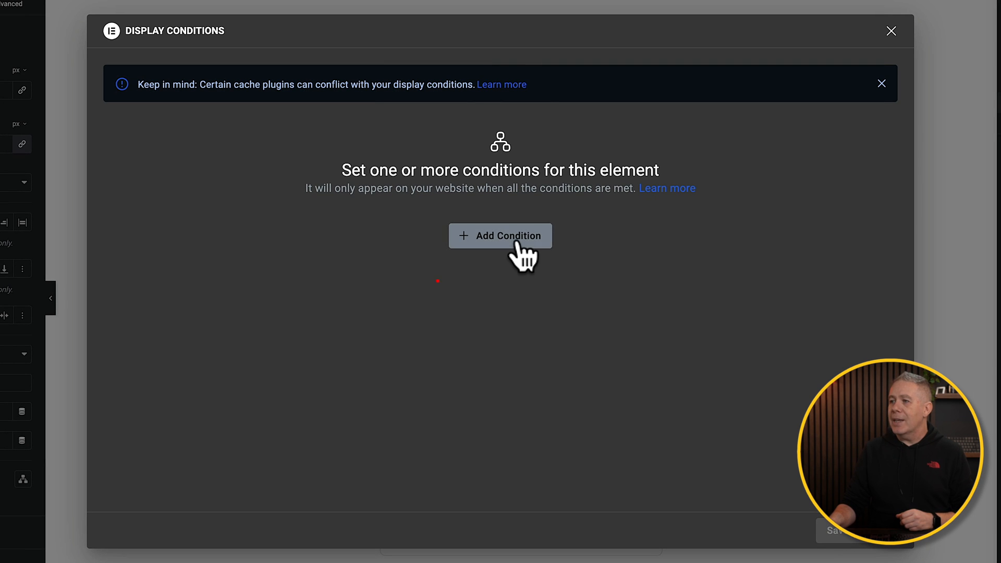
click(500, 236)
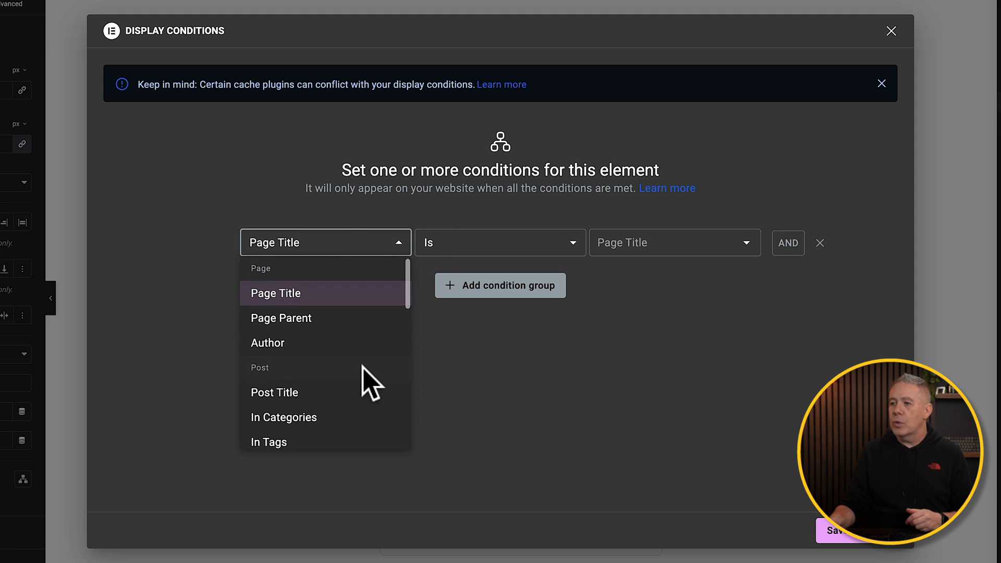
scroll(down, 3)
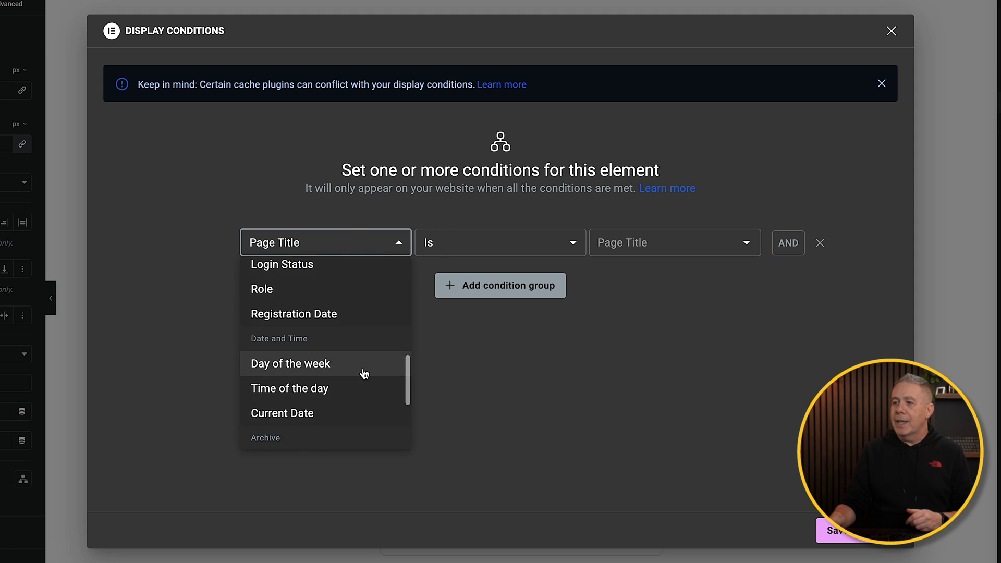
scroll(down, 3)
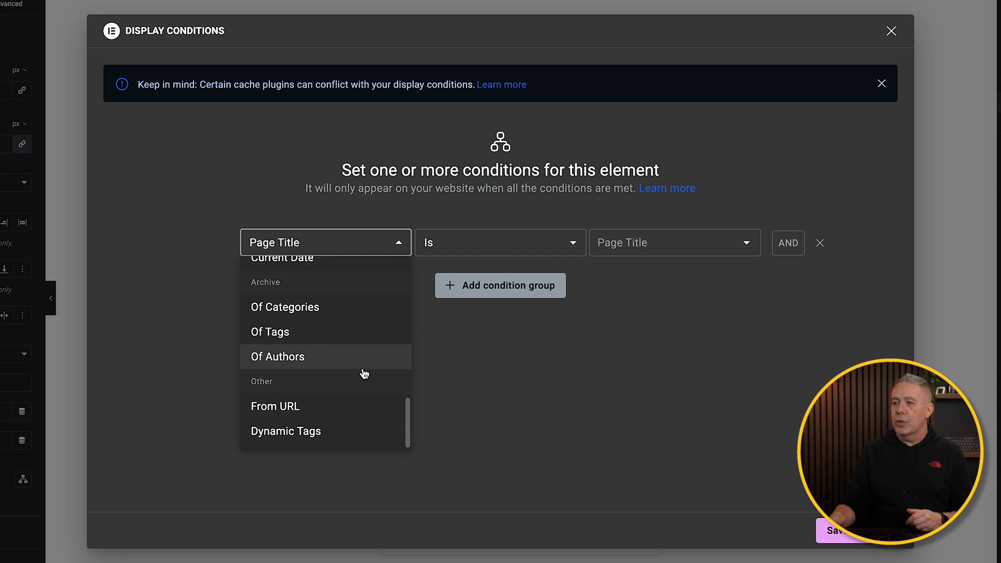
mouse_move(308, 444)
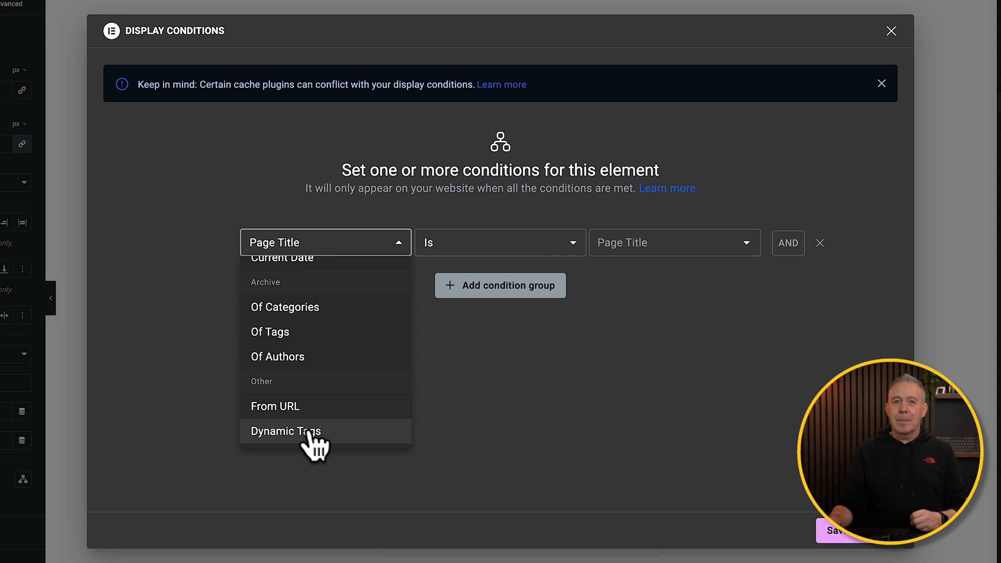
click(286, 431)
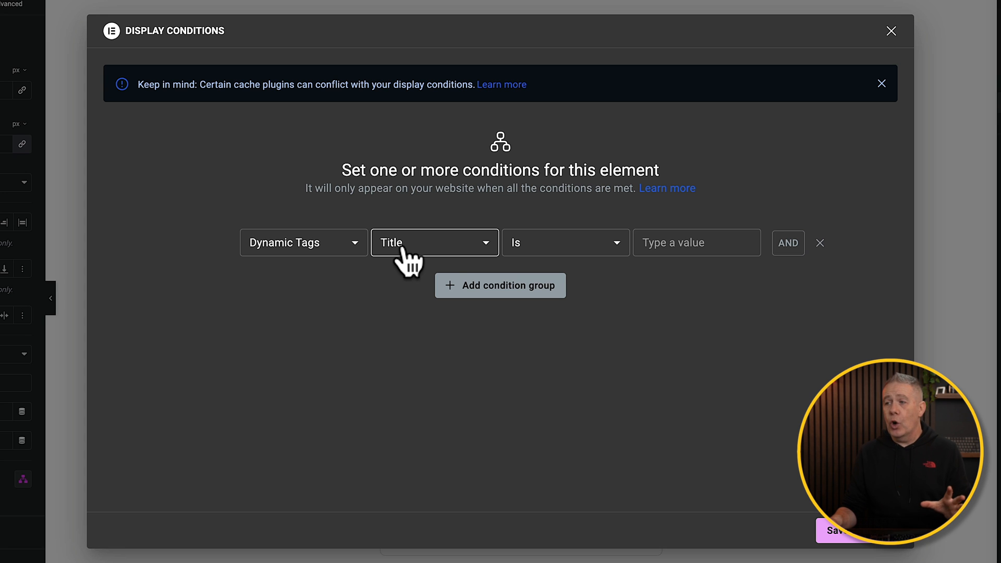
Step: Browse the dynamic tag list down to the Custom Field entries
click(434, 242)
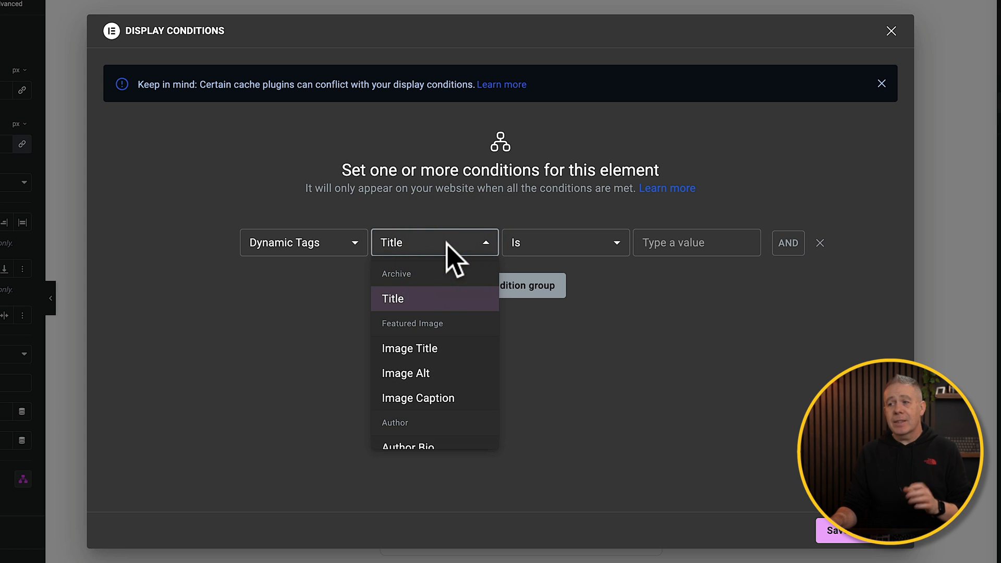
scroll(down, 3)
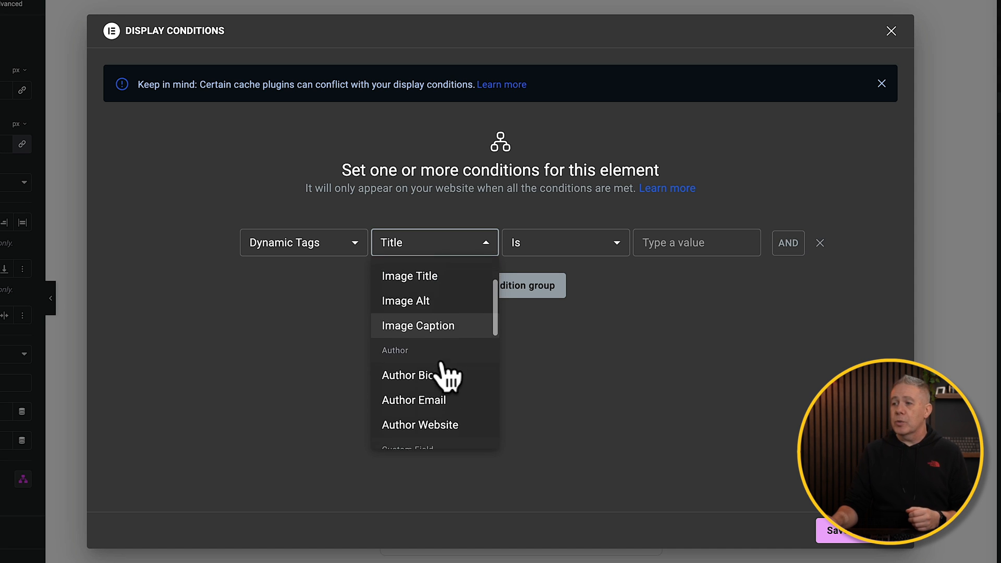
scroll(down, 3)
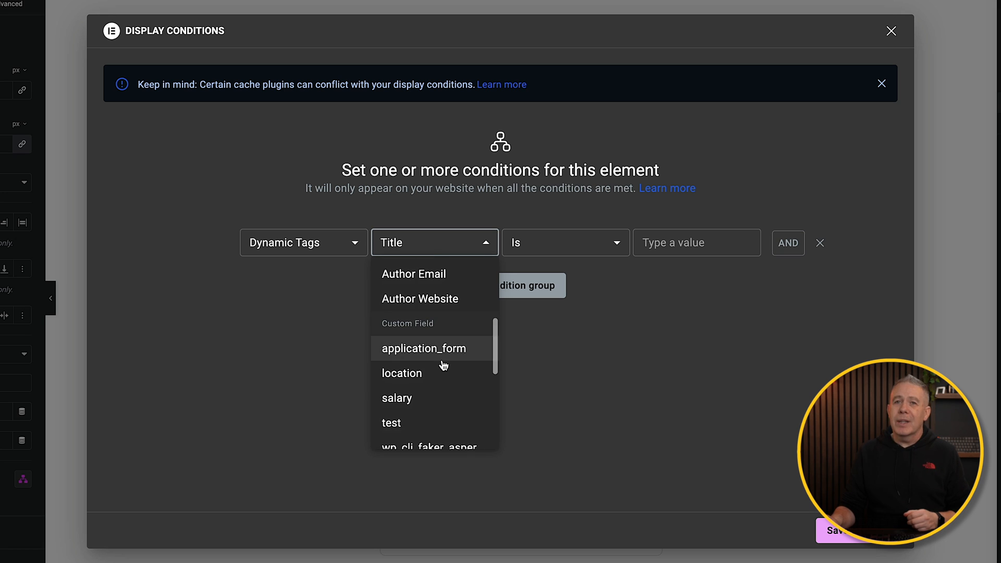
scroll(down, 3)
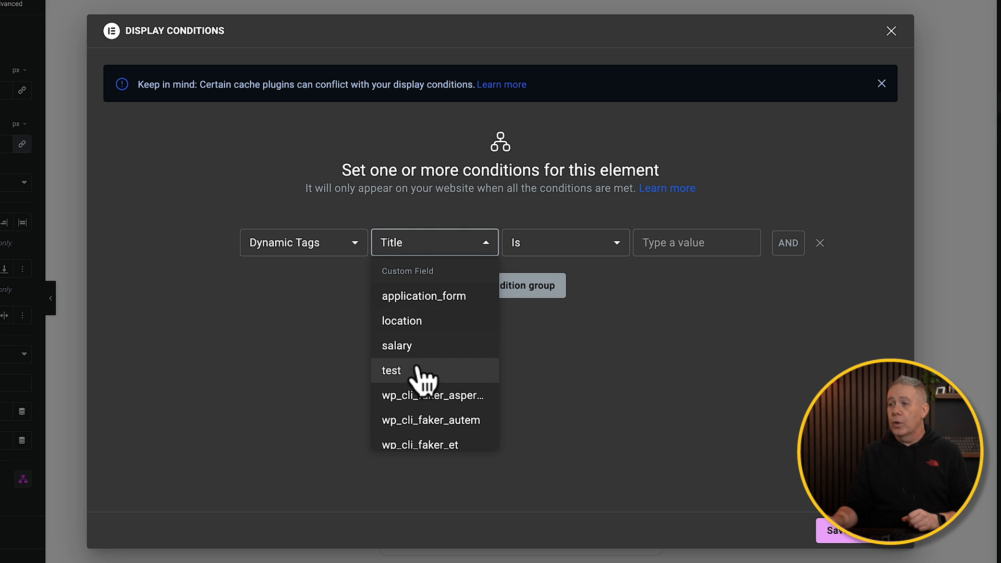
Step: Set the condition to 'salary is not empty' and save it
click(396, 345)
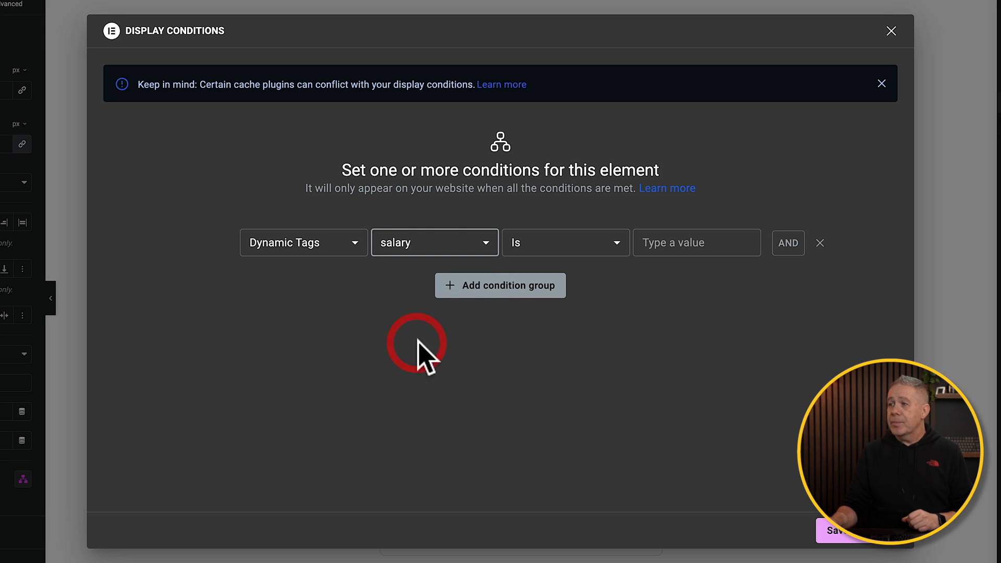
click(564, 242)
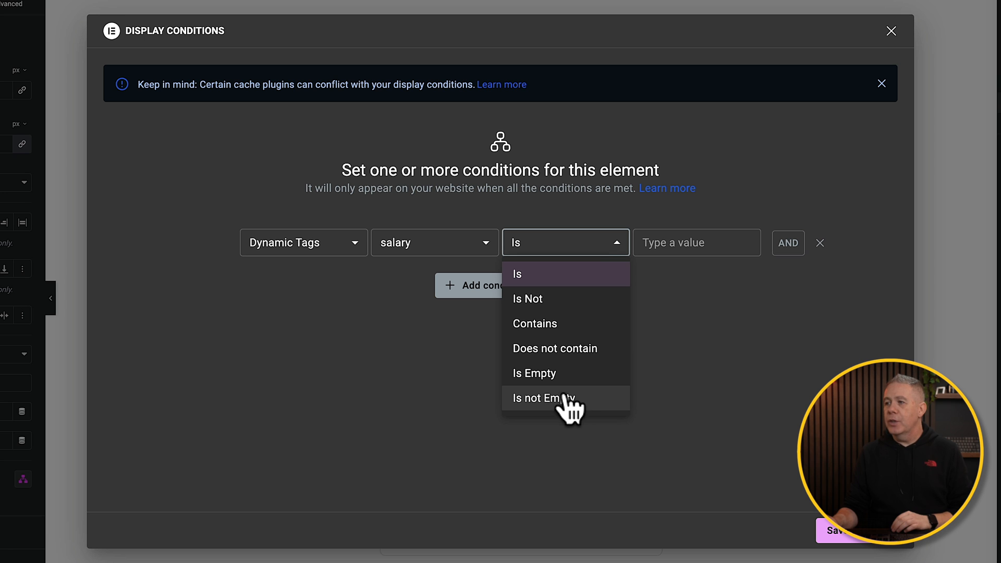
mouse_move(569, 405)
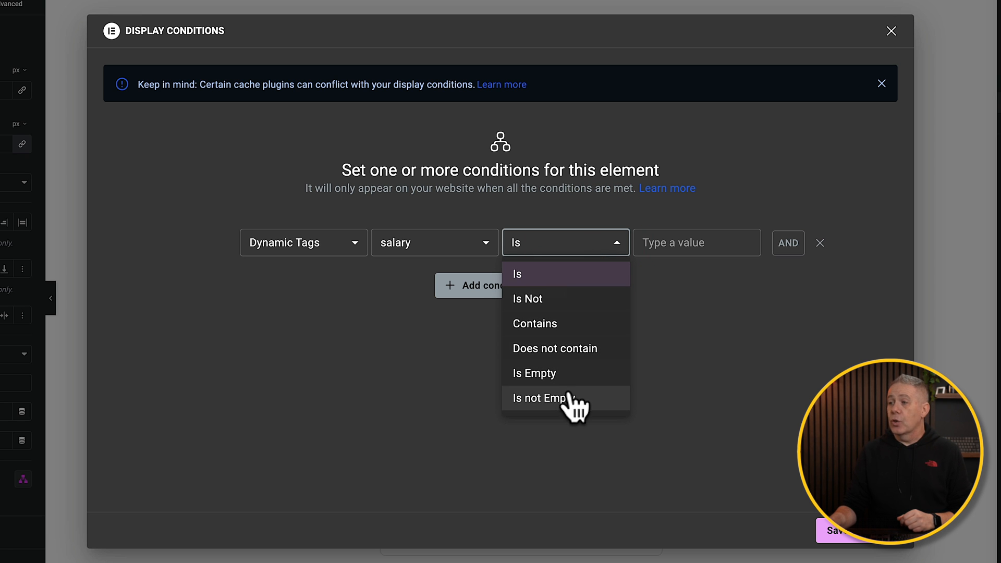
click(550, 399)
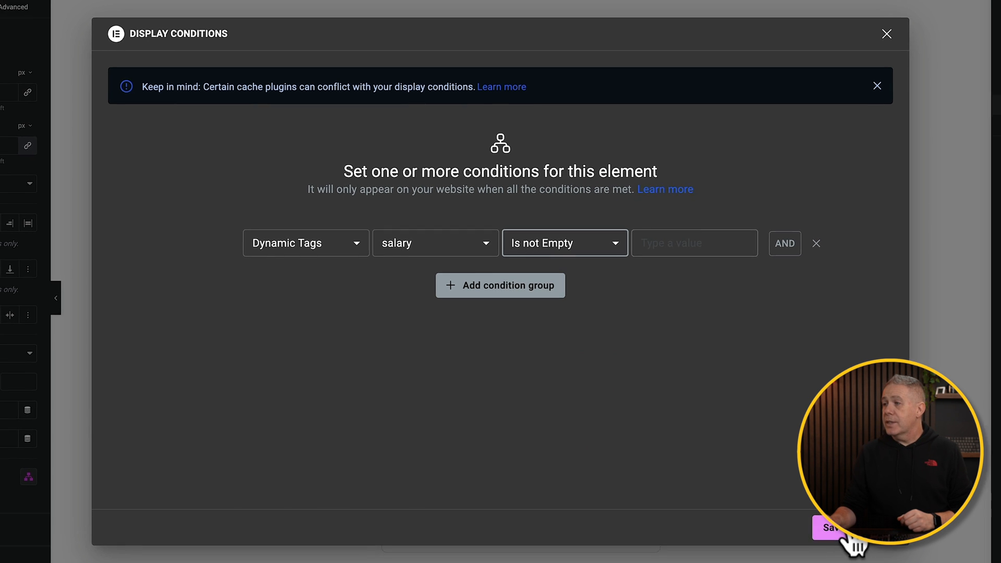
click(830, 542)
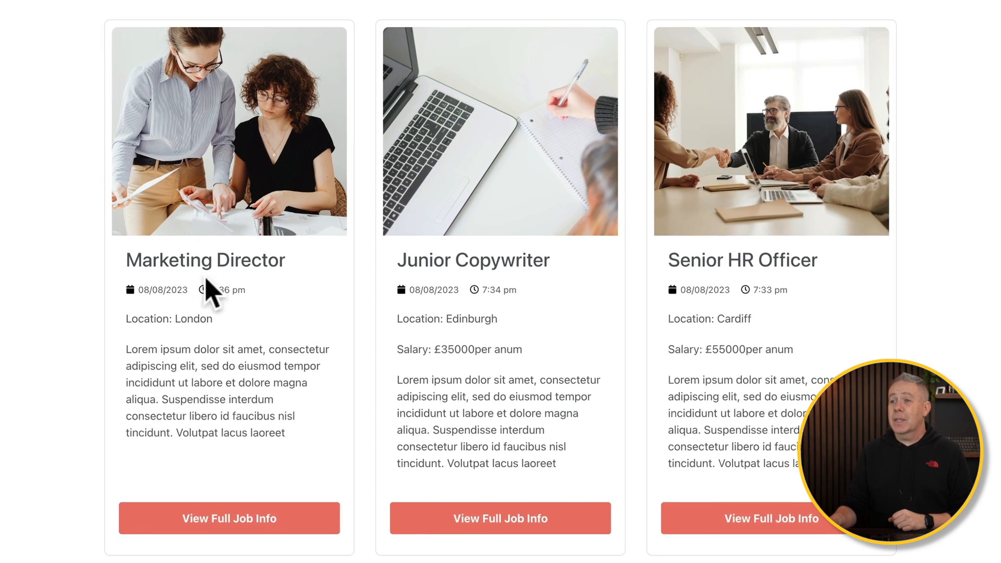
Step: Scroll the frontend job listings to check which cards show a salary line
scroll(down, 3)
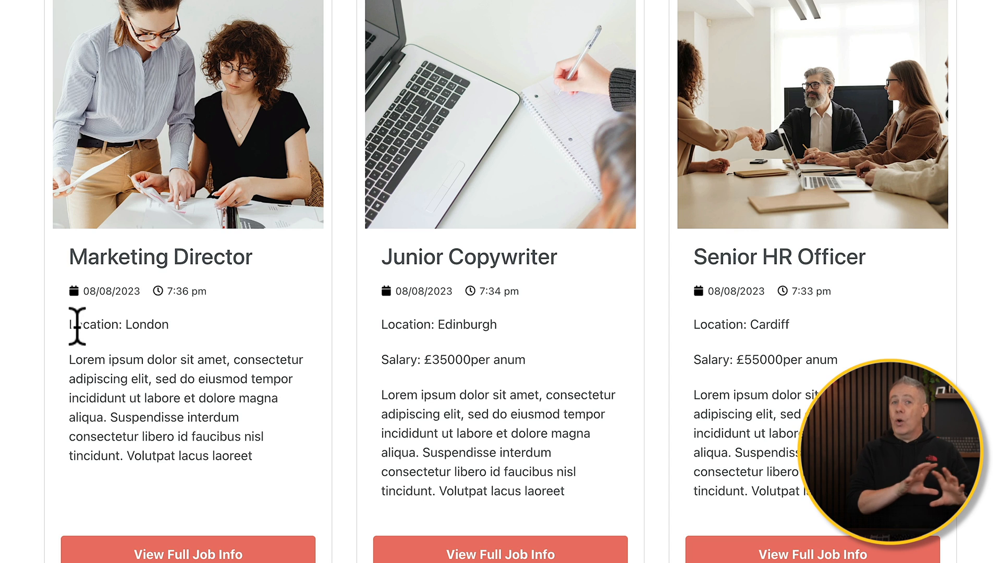
mouse_move(459, 398)
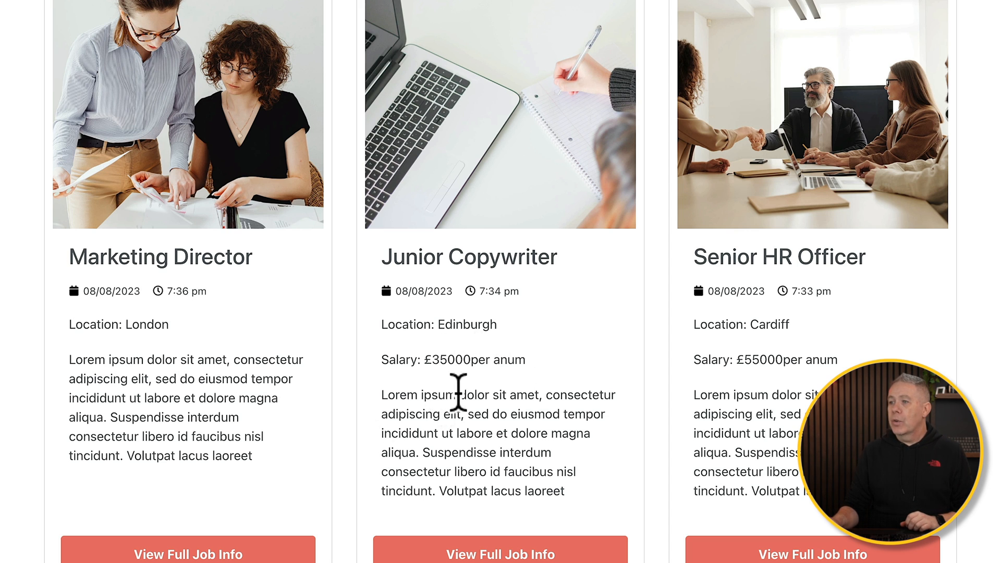
mouse_move(564, 372)
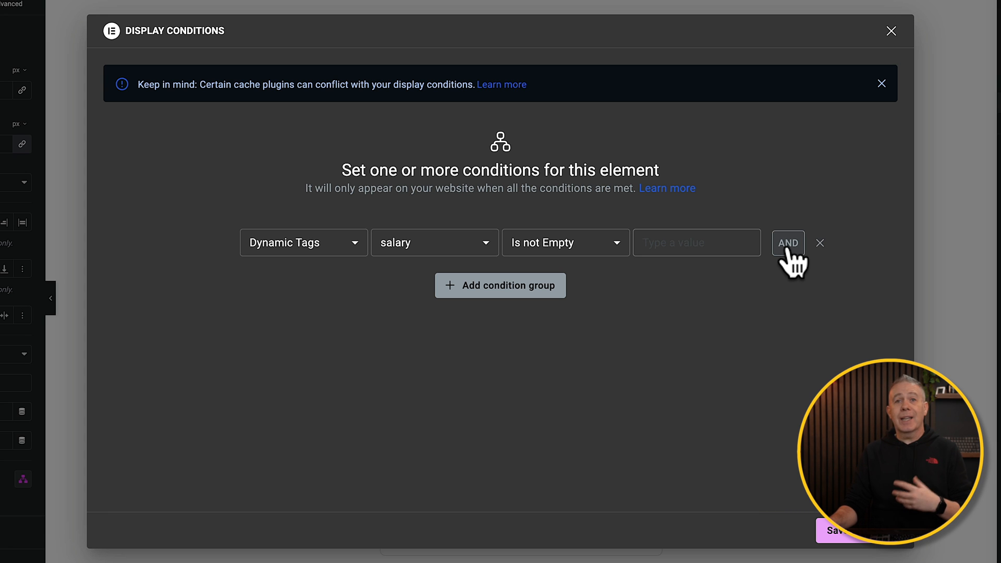
Step: Try a second condition in the same group, then add a separate OR-linked condition group instead
click(788, 242)
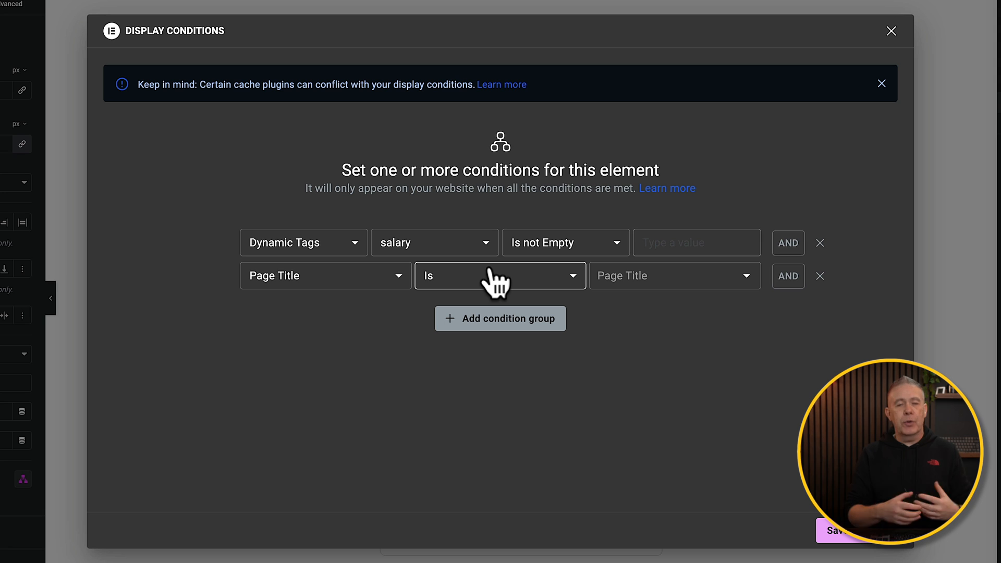
mouse_move(713, 309)
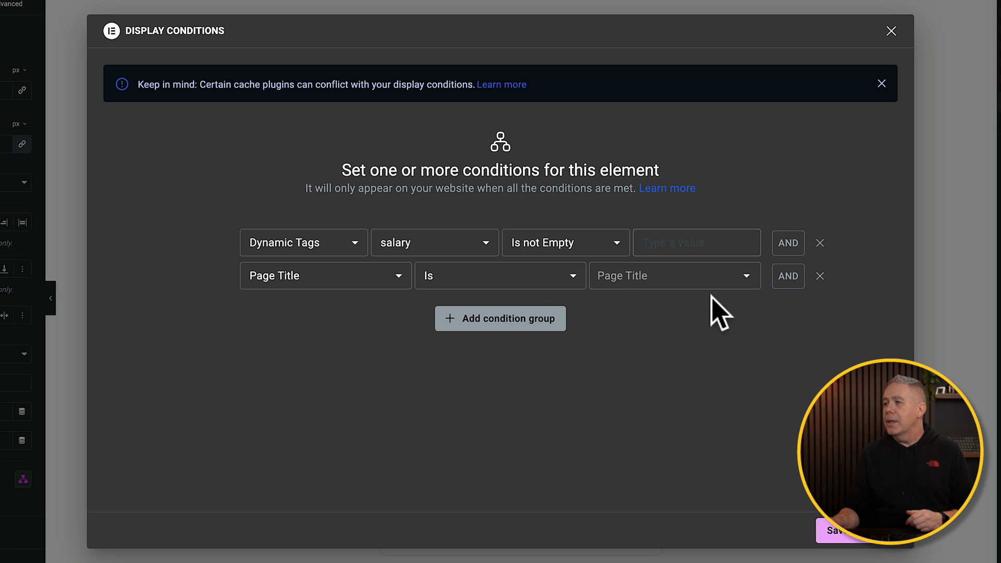
click(820, 275)
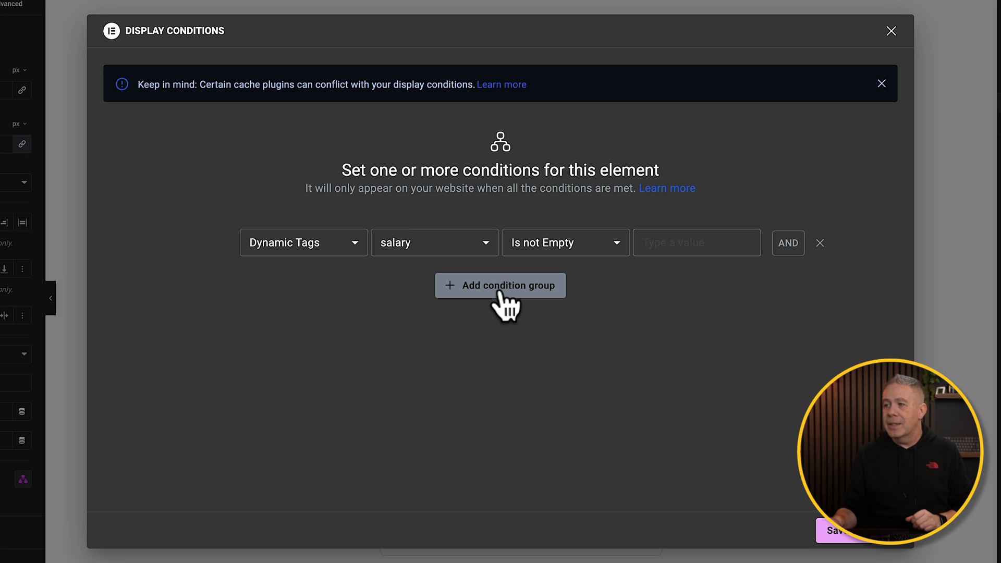
click(500, 285)
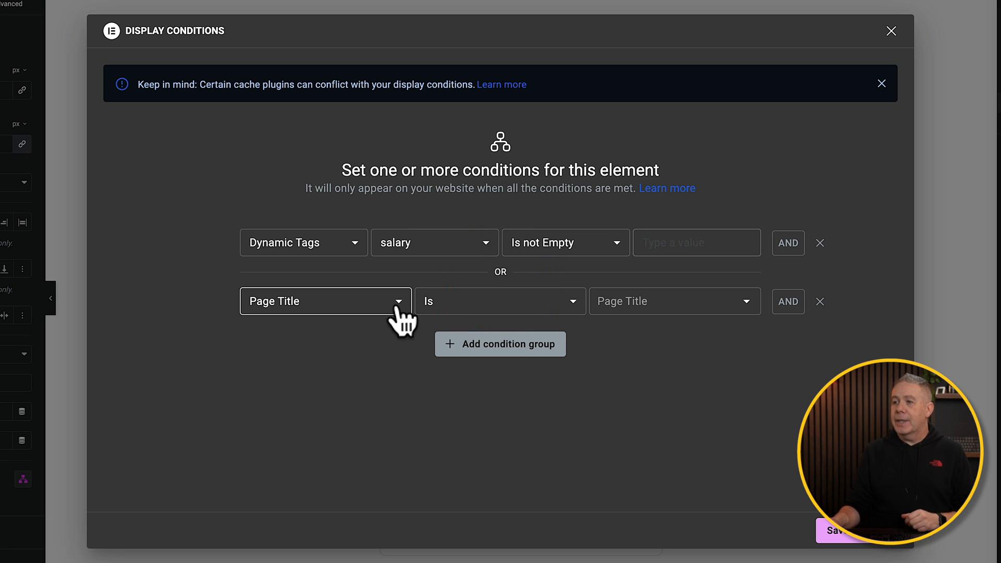
Step: Set the new group's condition to Login Status is Logged In
click(325, 302)
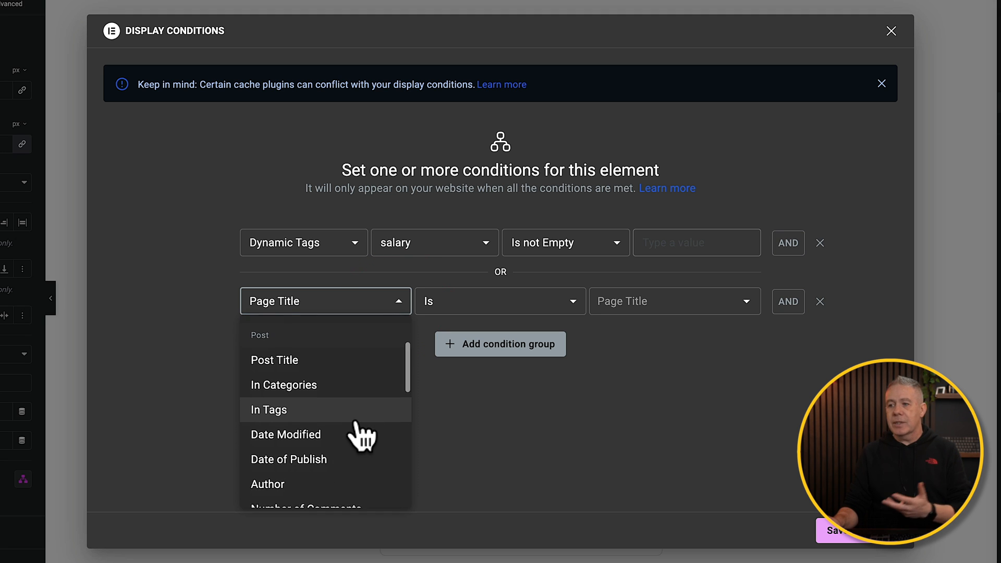
scroll(down, 3)
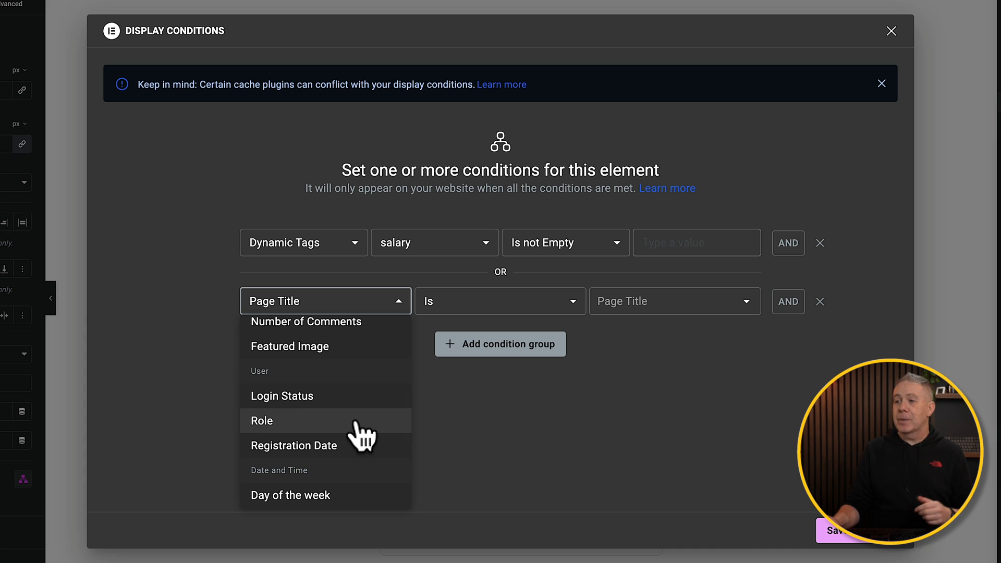
click(281, 396)
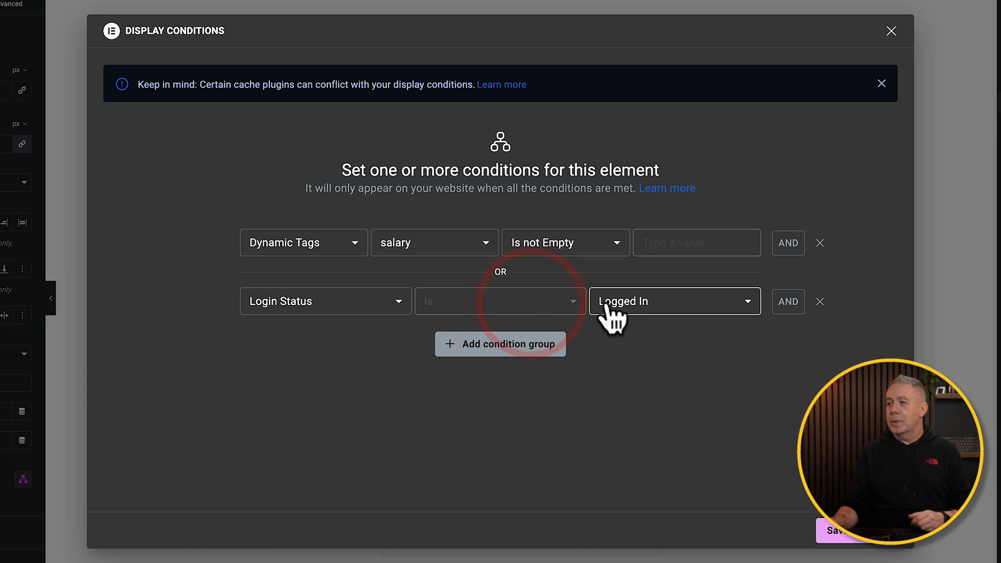
click(674, 301)
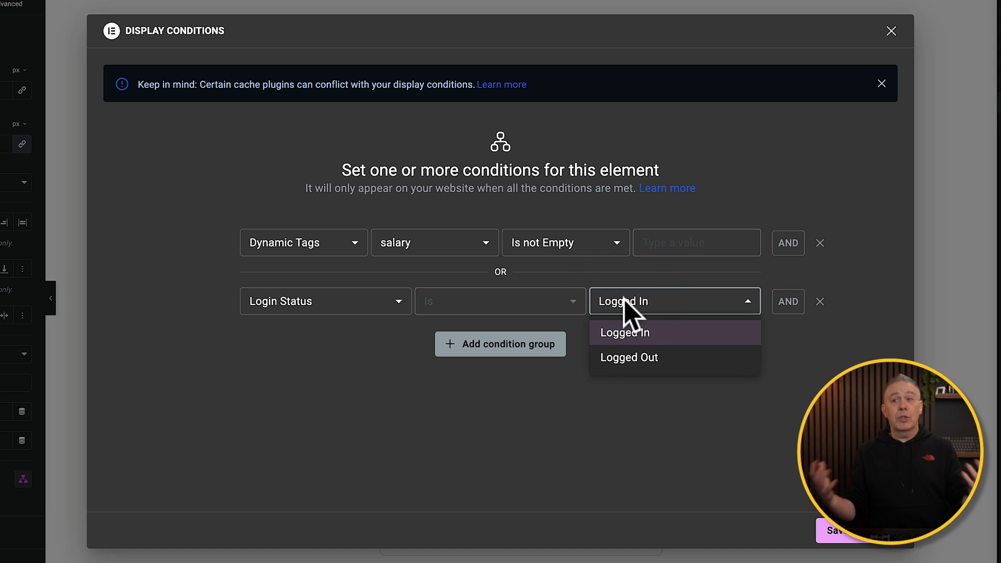
click(624, 332)
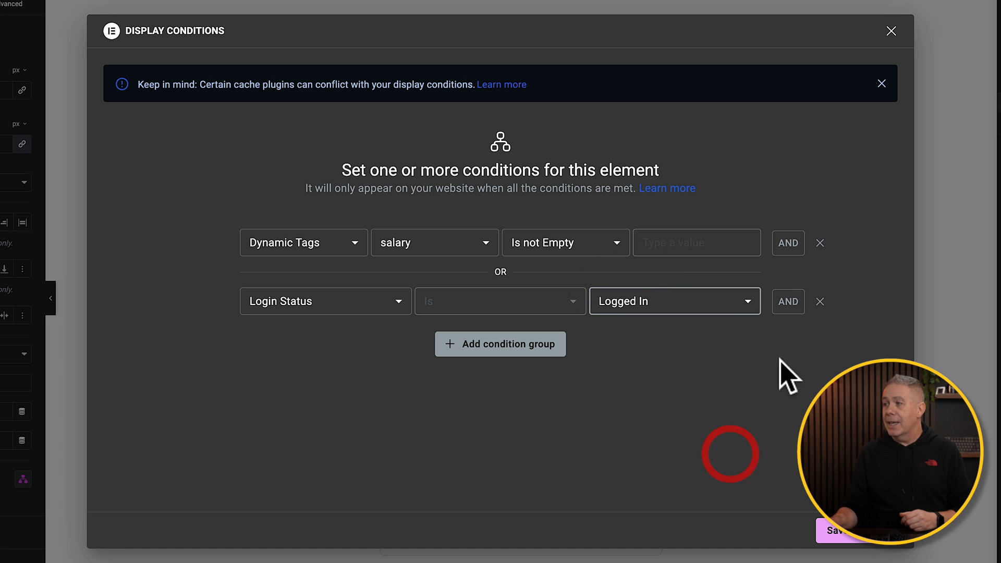
mouse_move(367, 220)
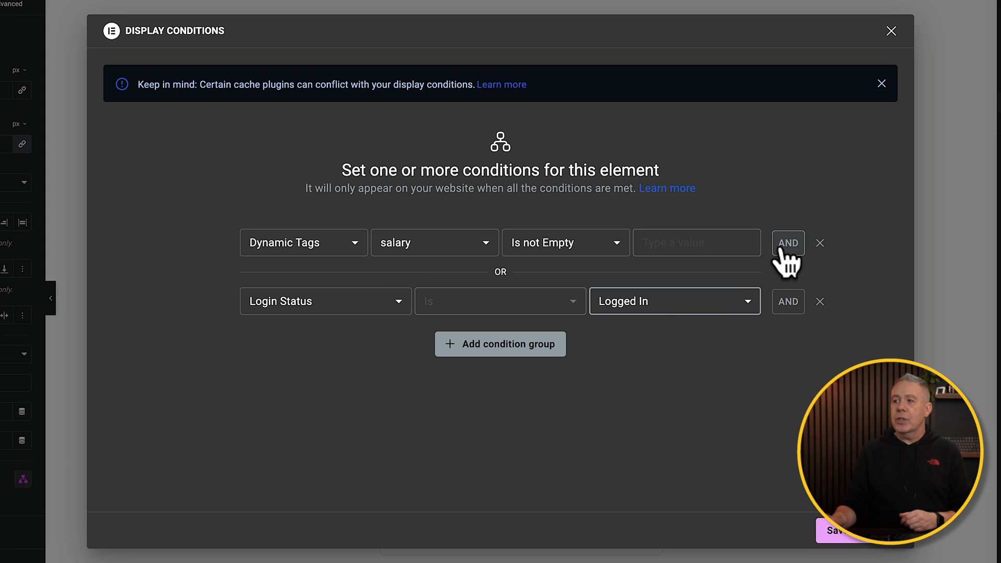
mouse_move(544, 396)
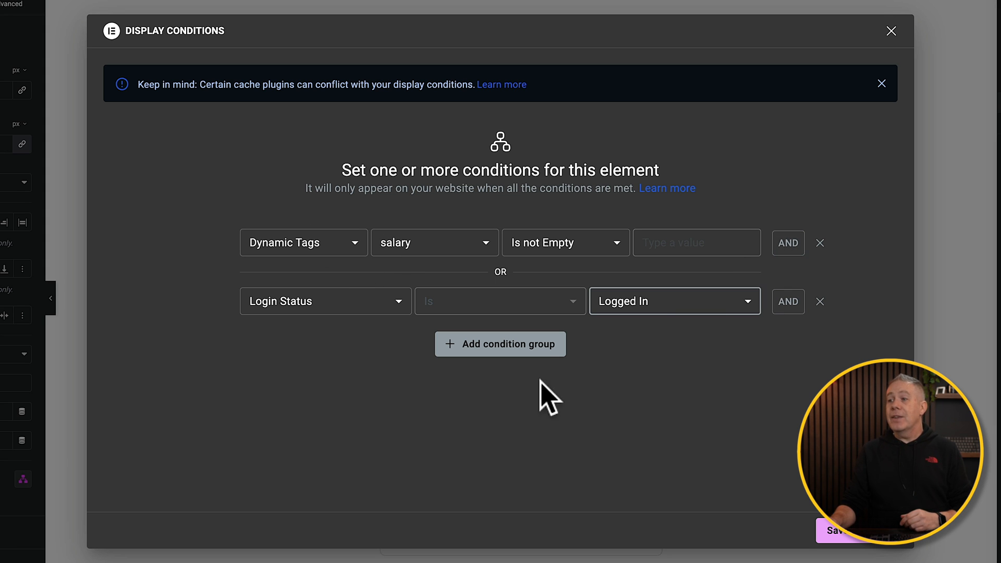
mouse_move(276, 369)
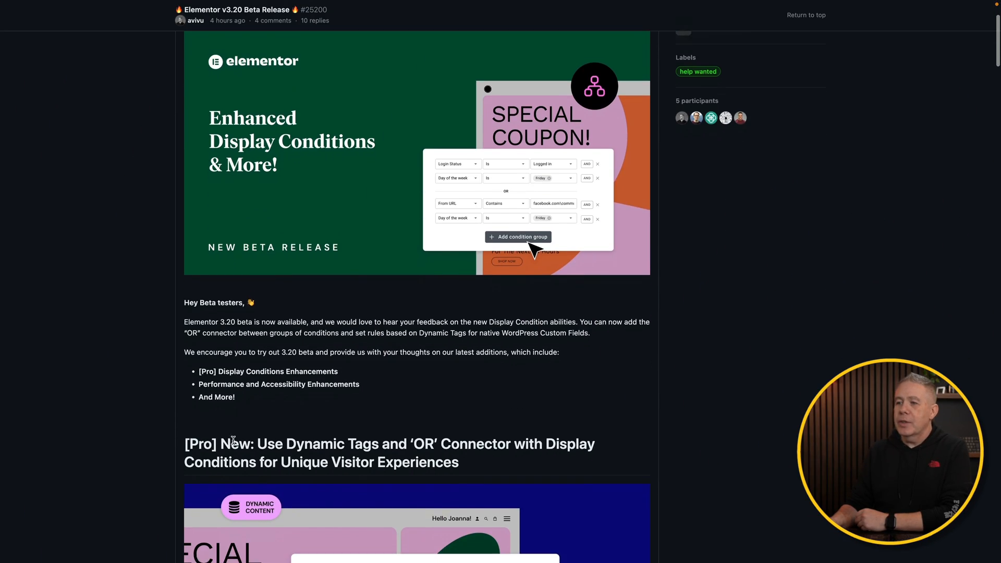
scroll(down, 3)
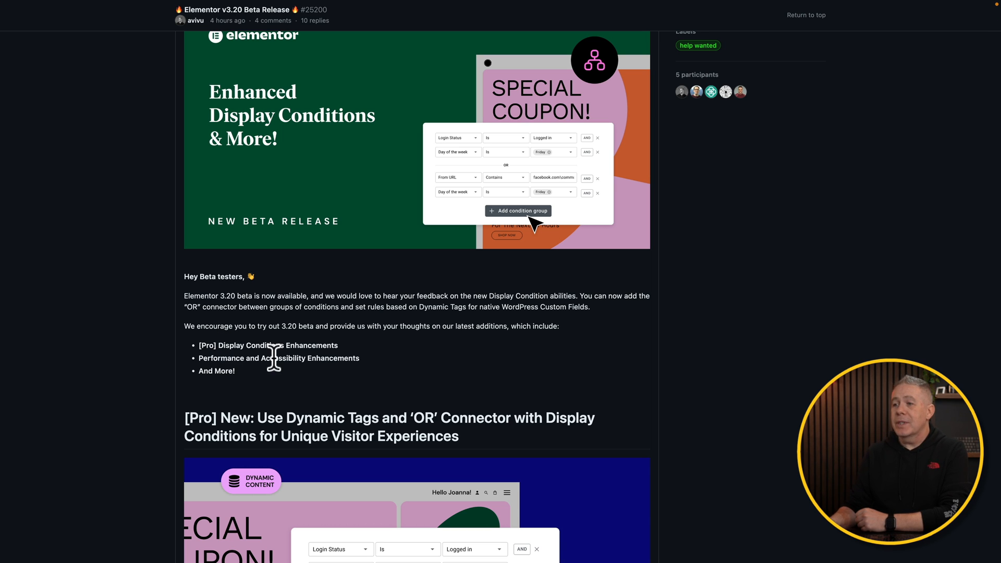
scroll(down, 3)
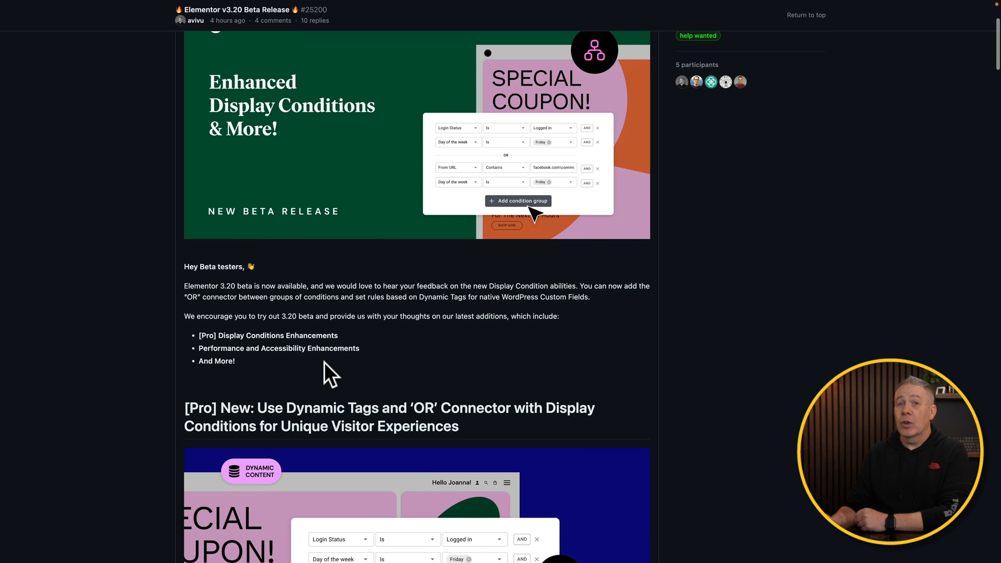
scroll(down, 3)
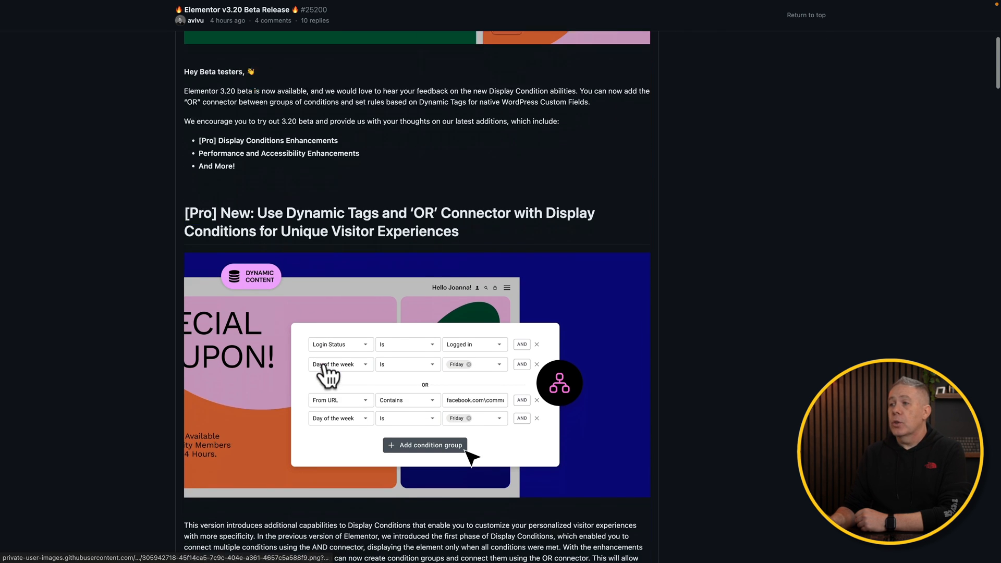
scroll(down, 3)
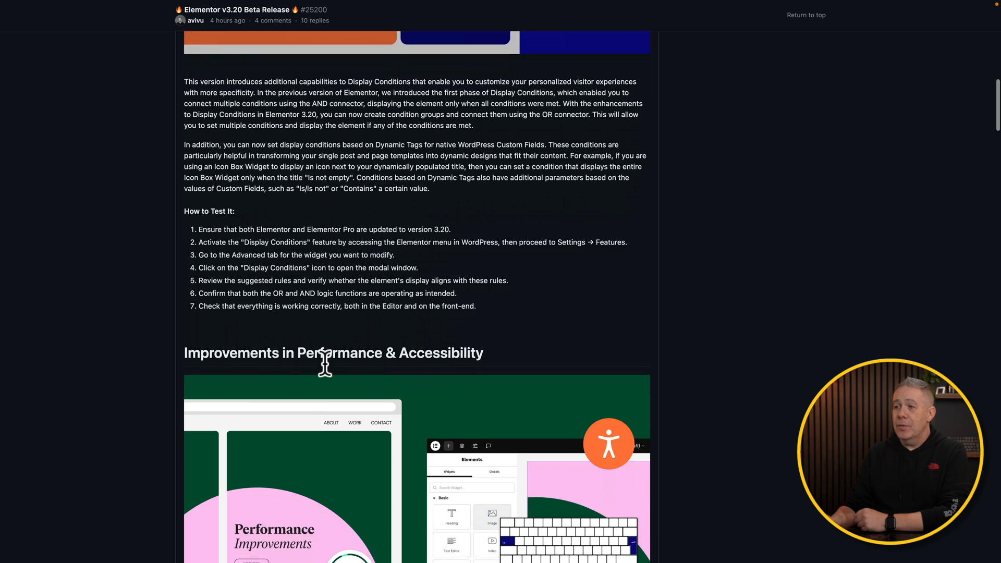
scroll(down, 3)
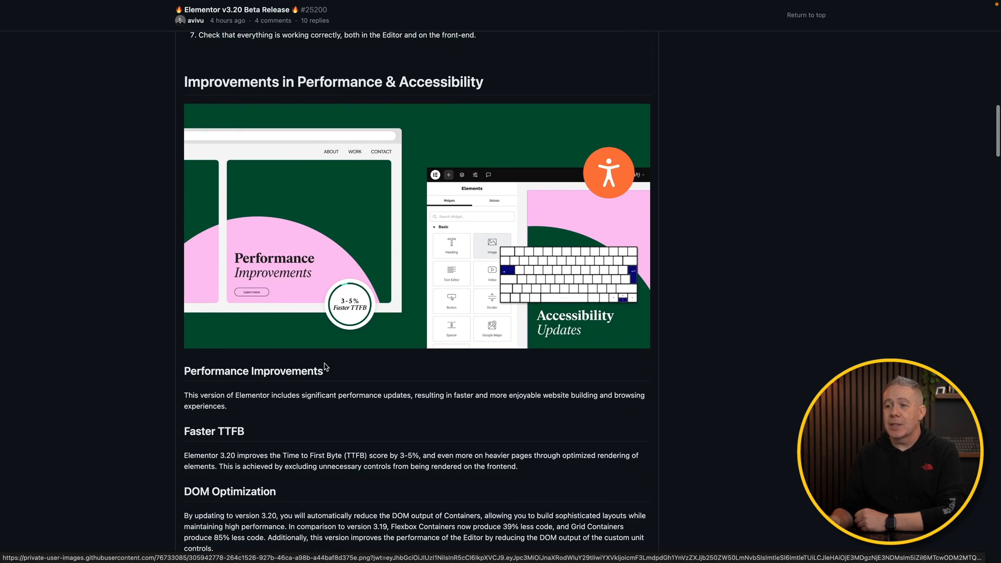
scroll(down, 3)
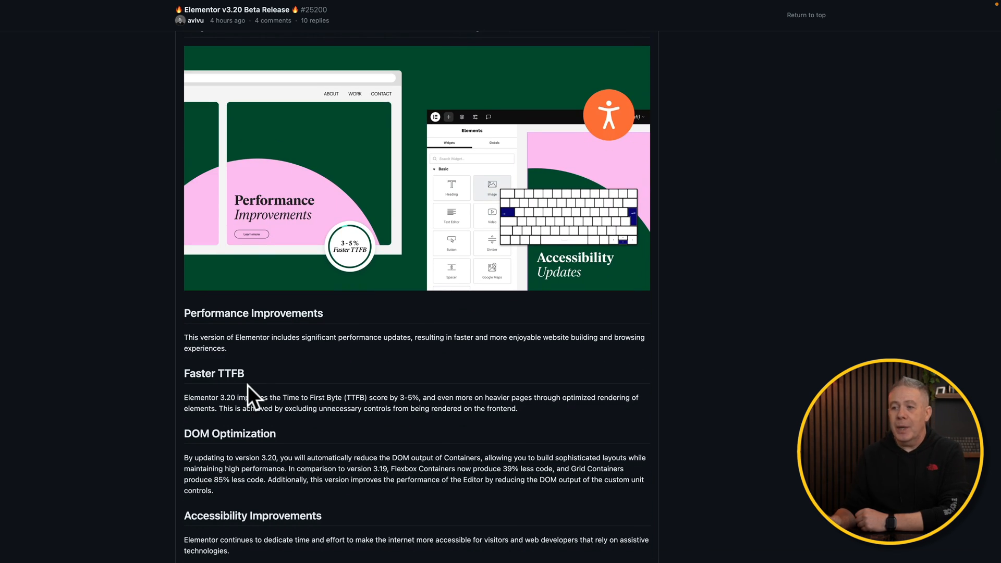
scroll(down, 3)
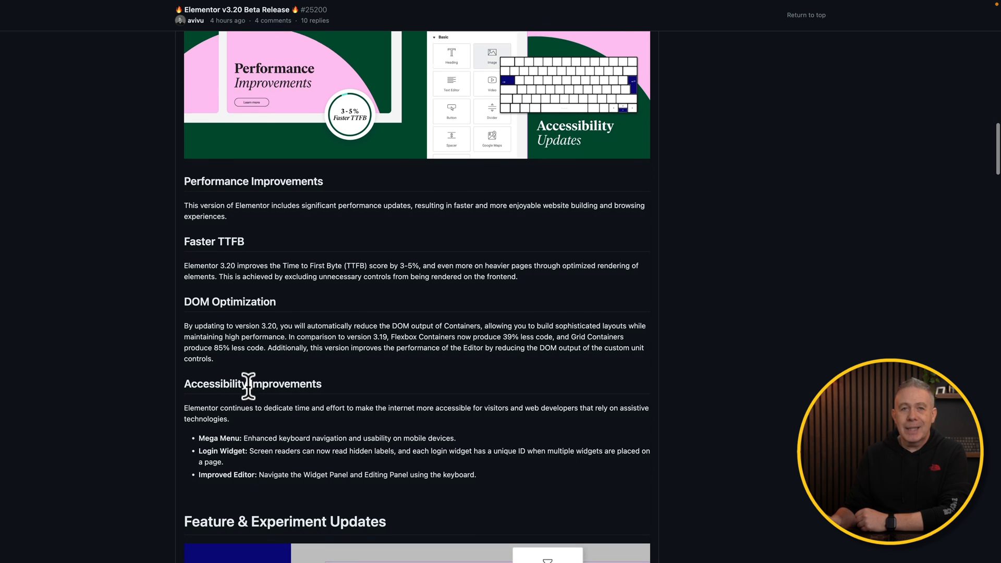
scroll(down, 3)
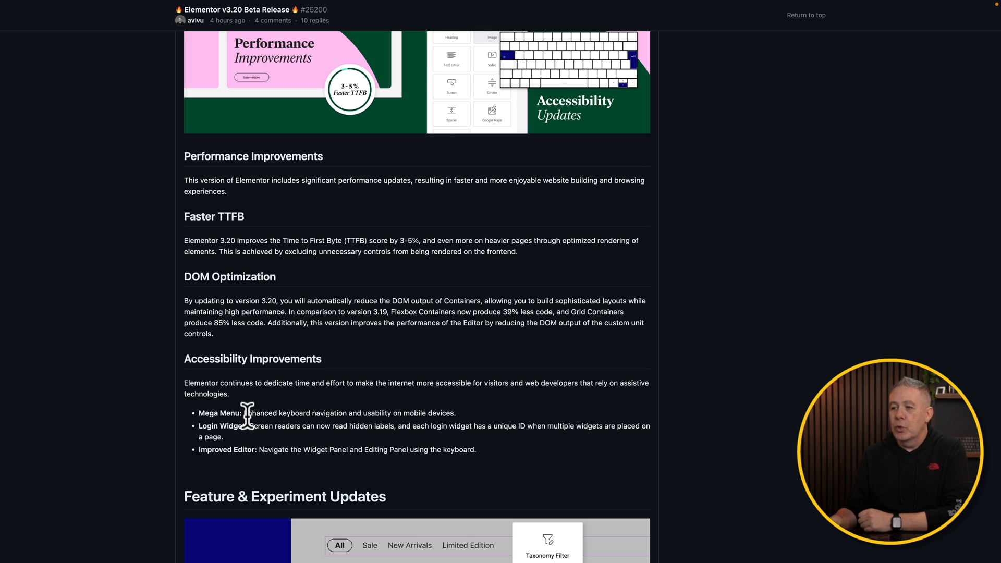
scroll(down, 3)
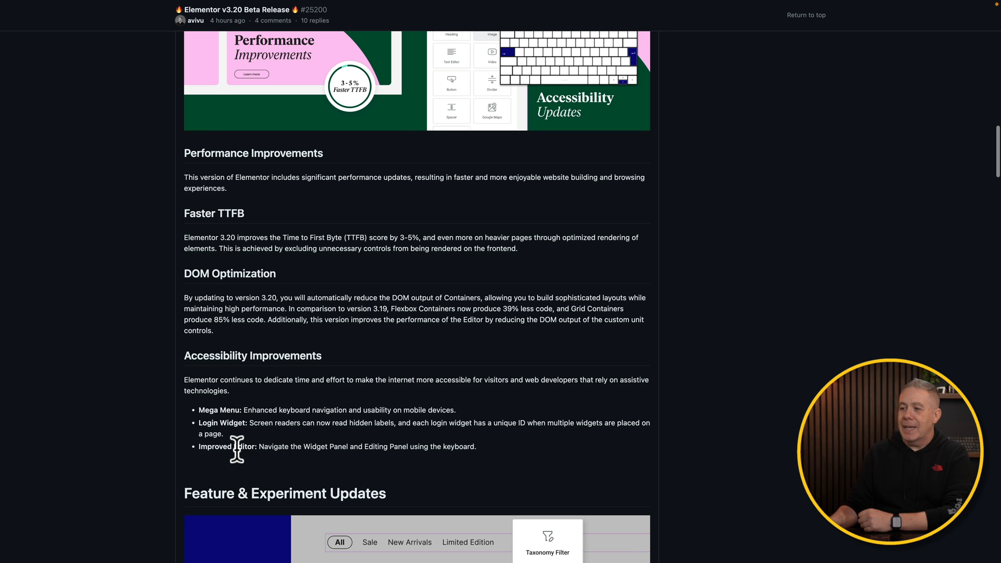
scroll(down, 3)
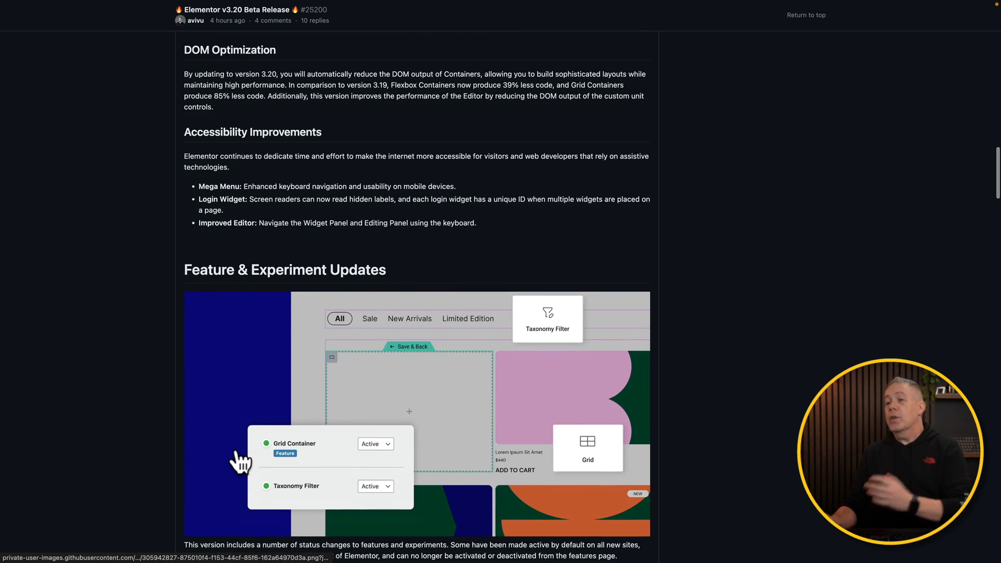
scroll(down, 3)
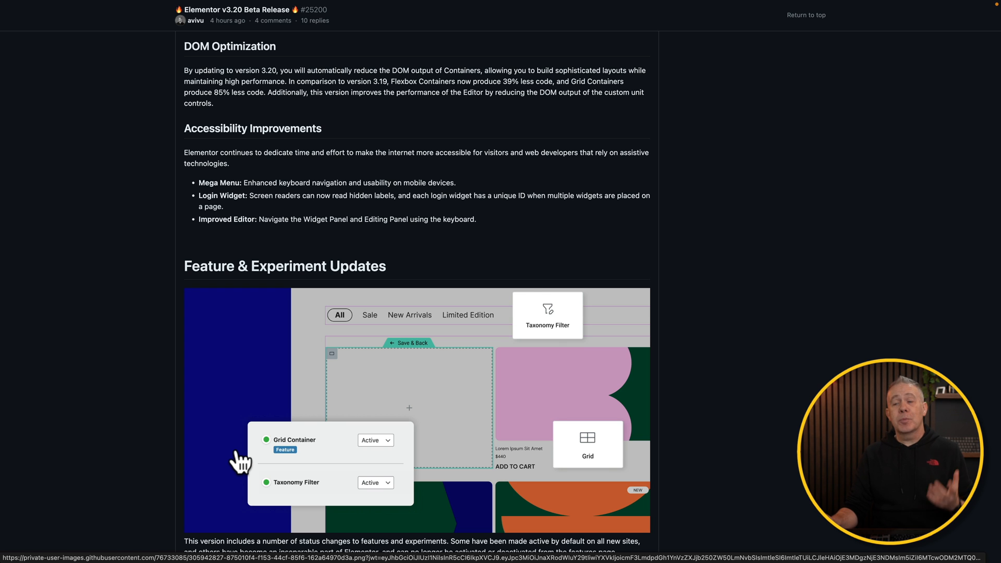
scroll(down, 3)
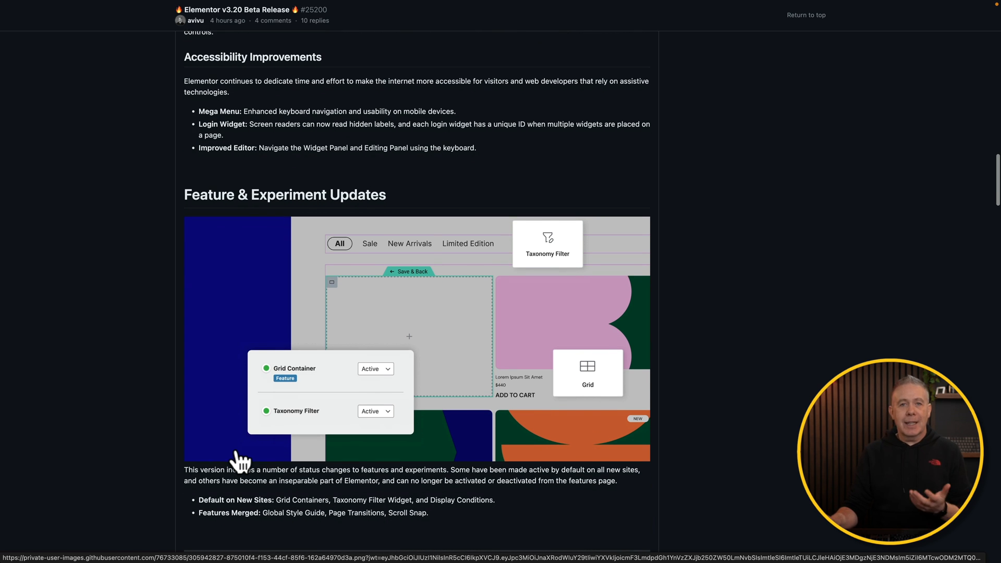
scroll(down, 3)
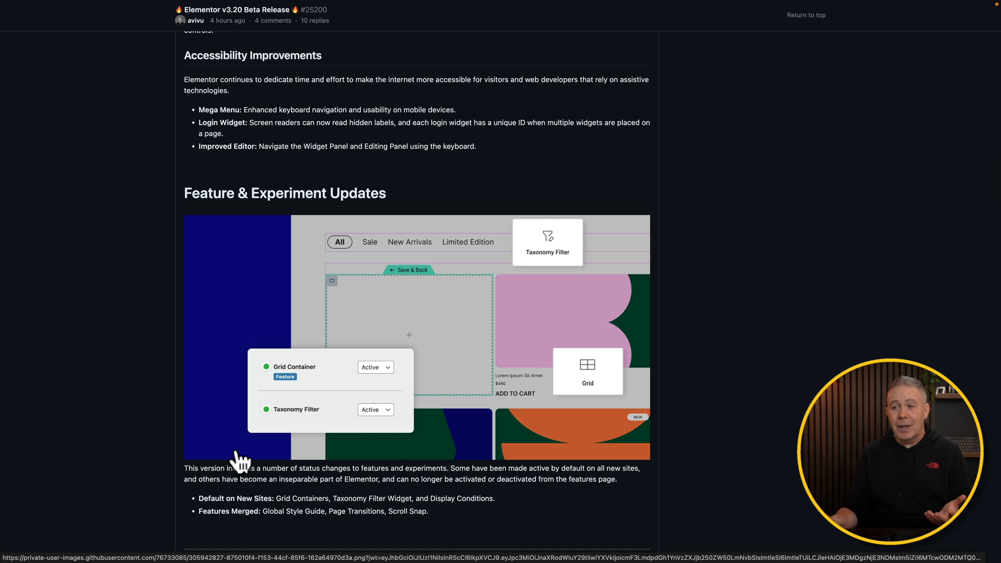
scroll(down, 3)
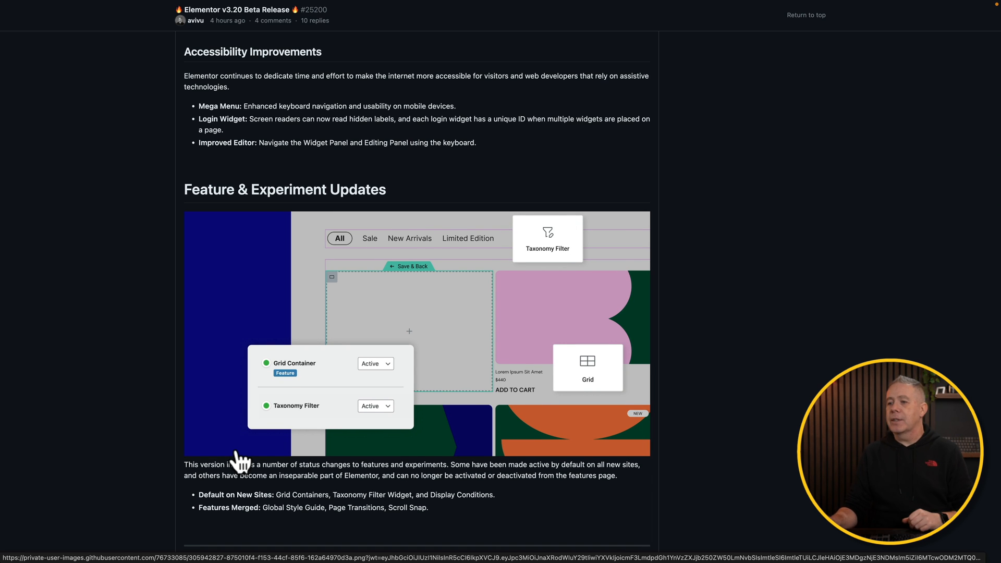
scroll(down, 3)
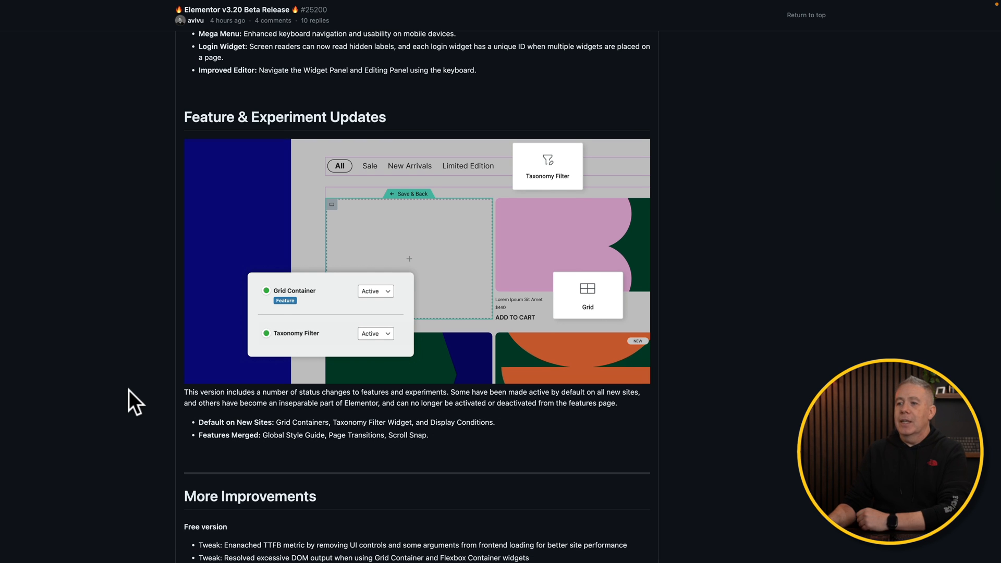
scroll(down, 3)
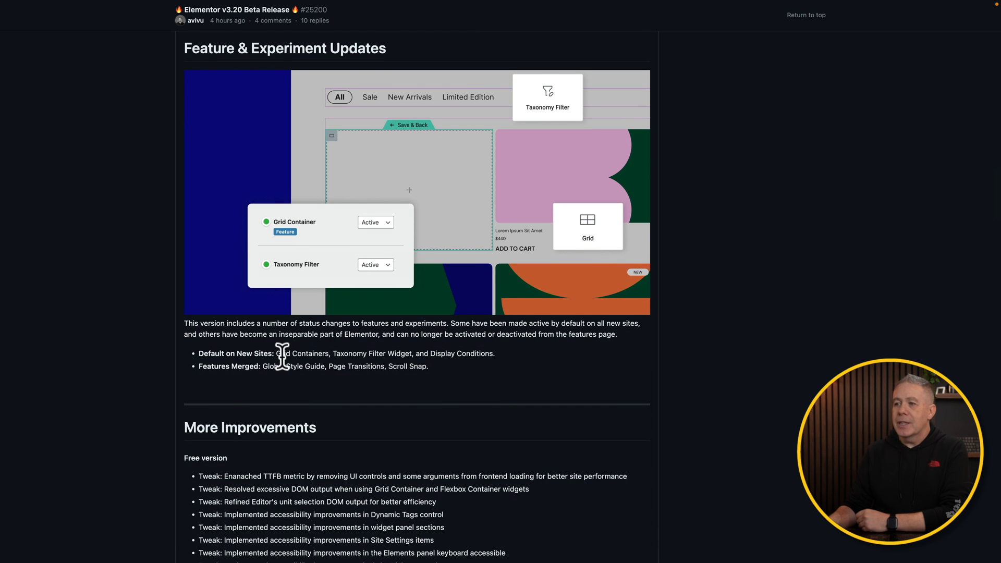
mouse_move(400, 354)
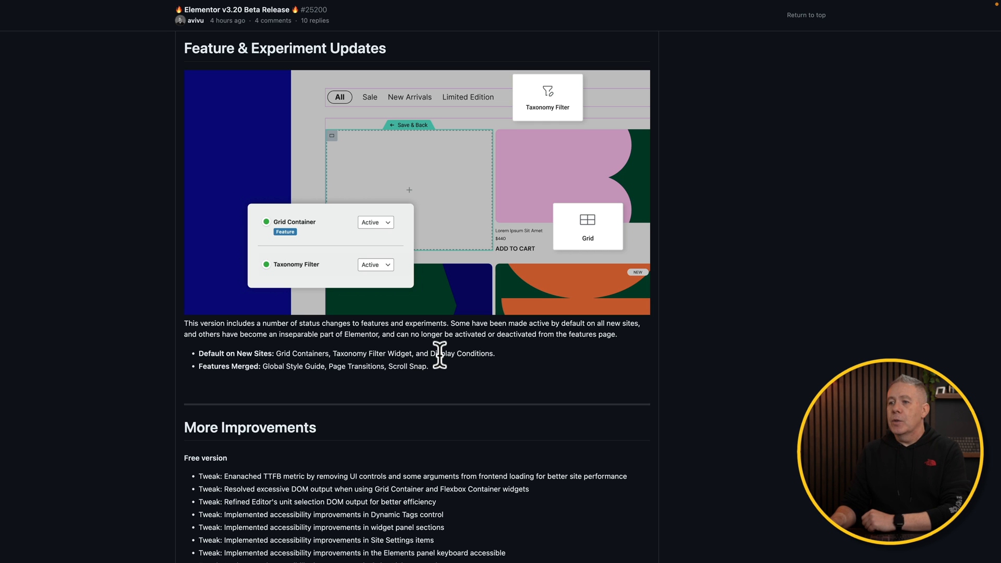
mouse_move(322, 373)
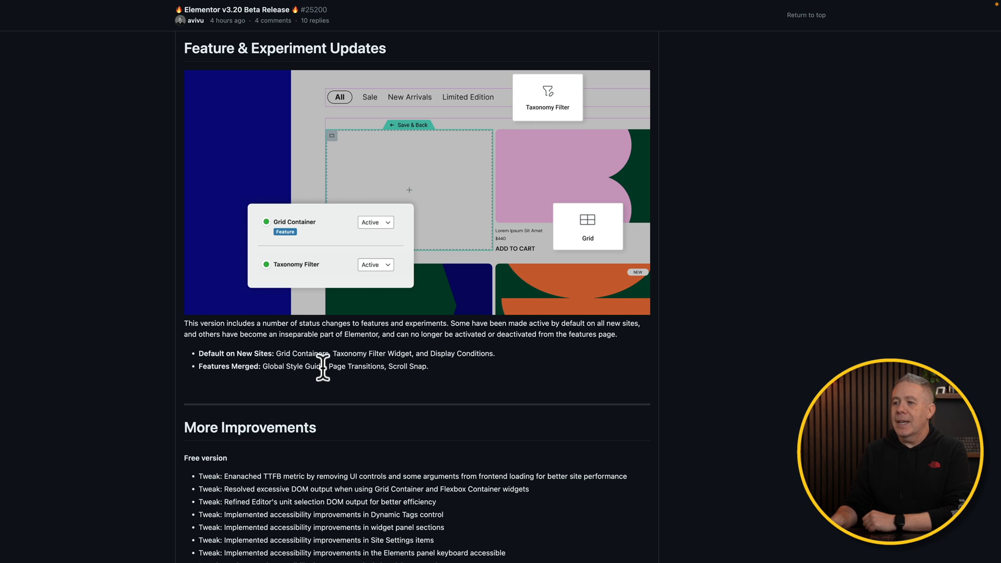
mouse_move(400, 365)
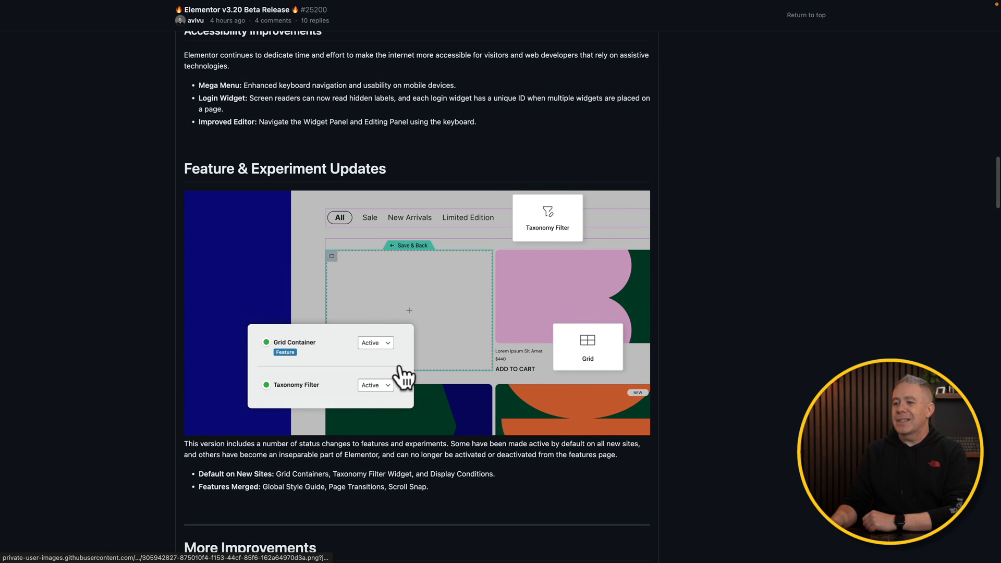
scroll(down, 3)
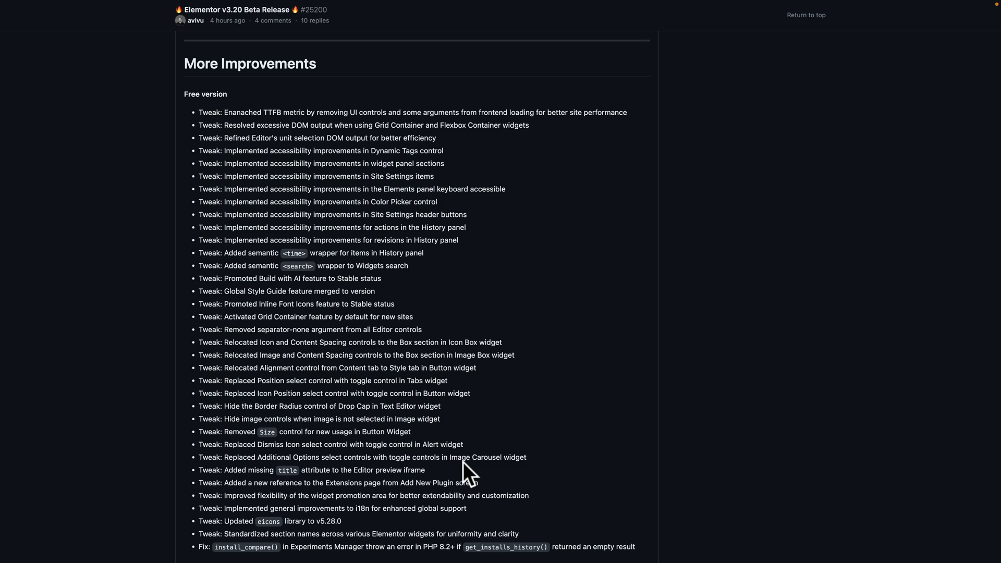
scroll(down, 3)
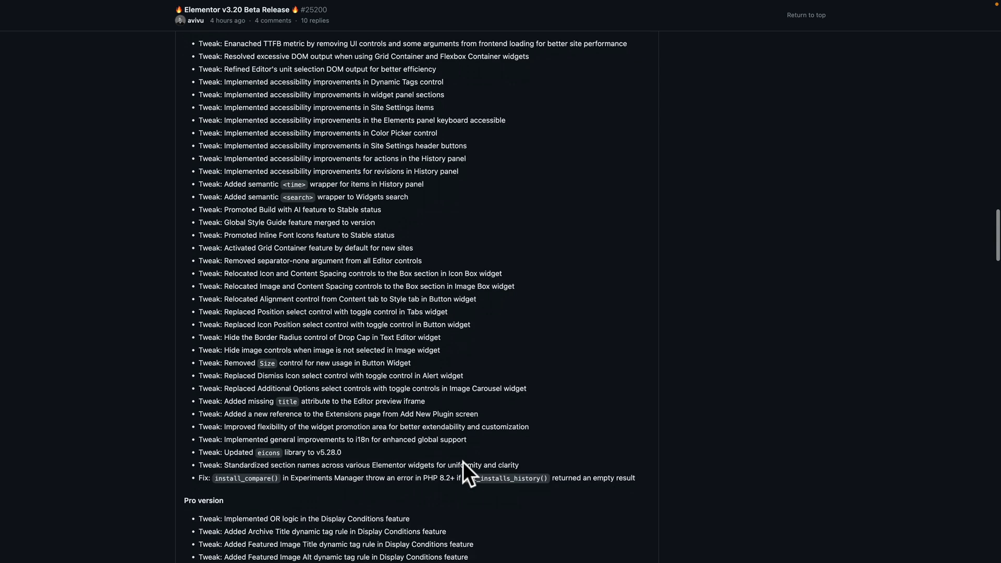
scroll(down, 3)
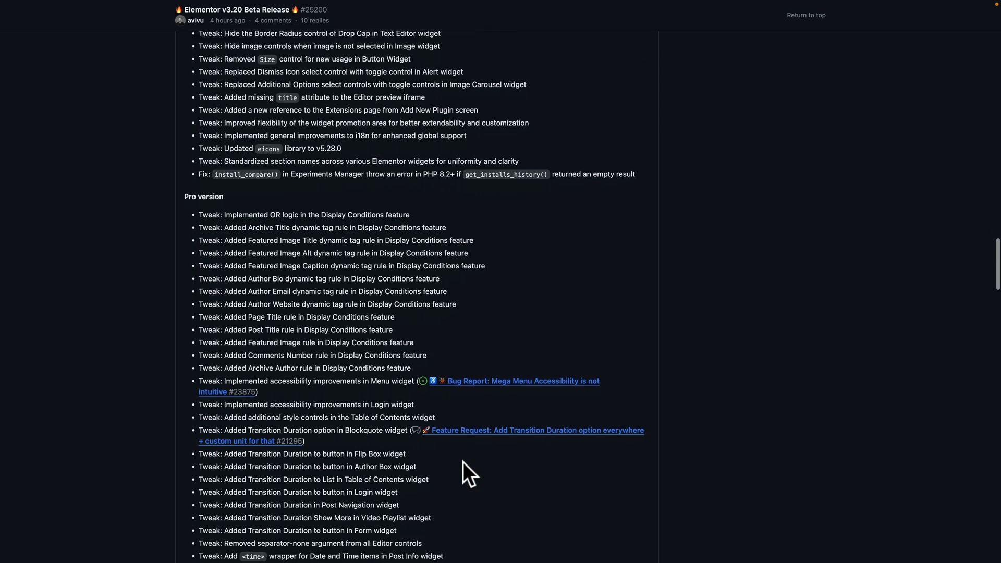
scroll(down, 3)
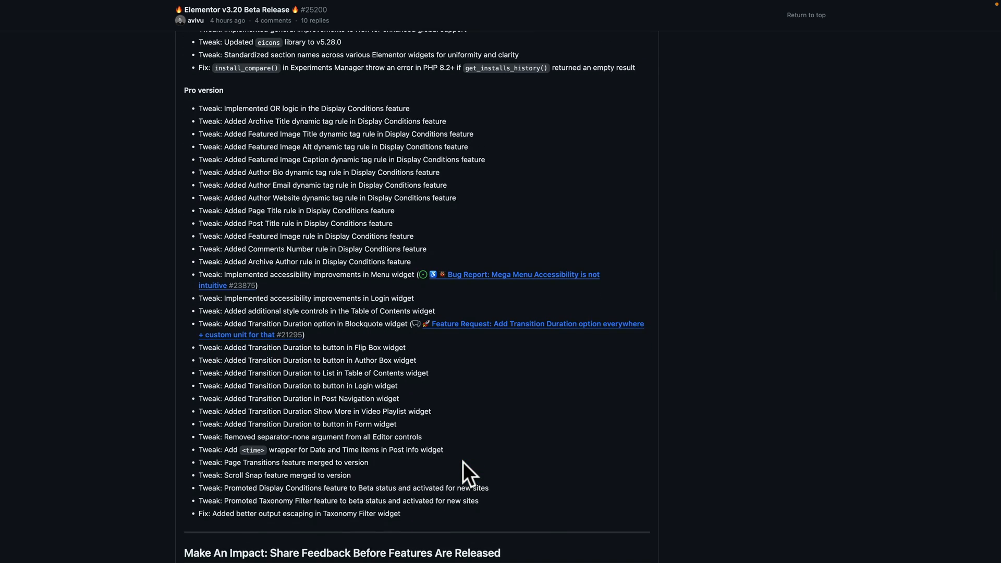